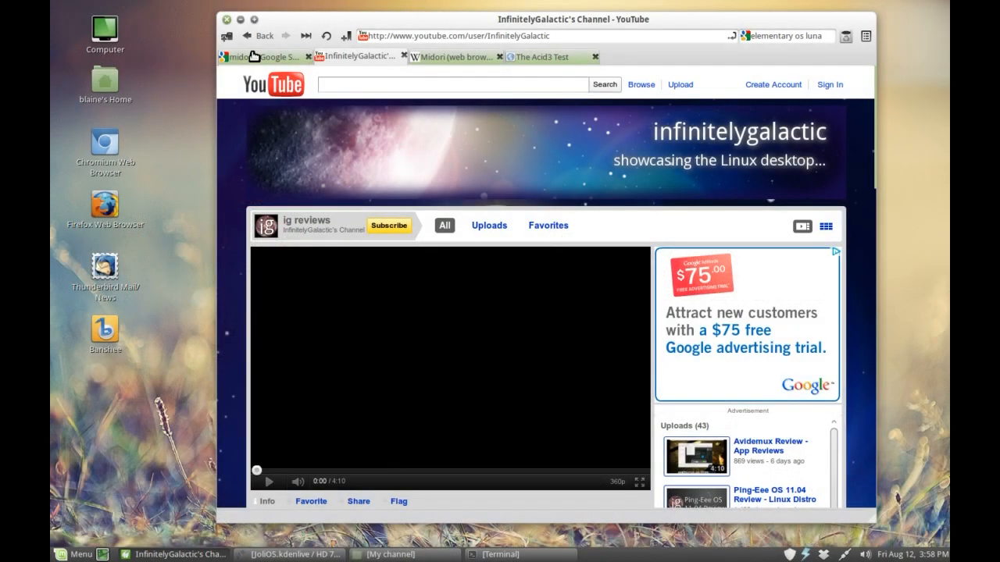
Switch to the Google search results tab for "midori".
{"action": "left_click", "coordinate": [262, 56]}
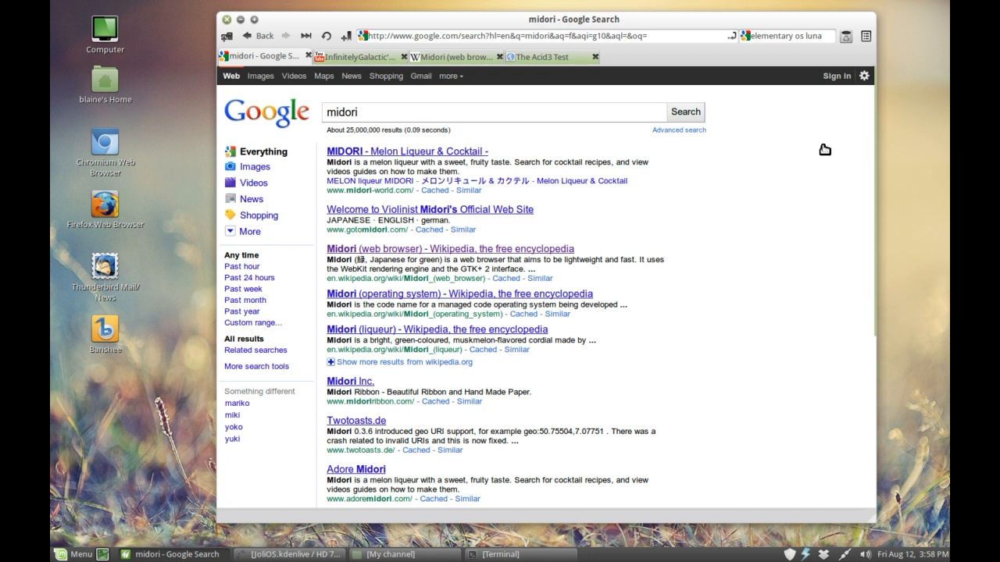
{"action": "mouse_move", "coordinate": [816, 181]}
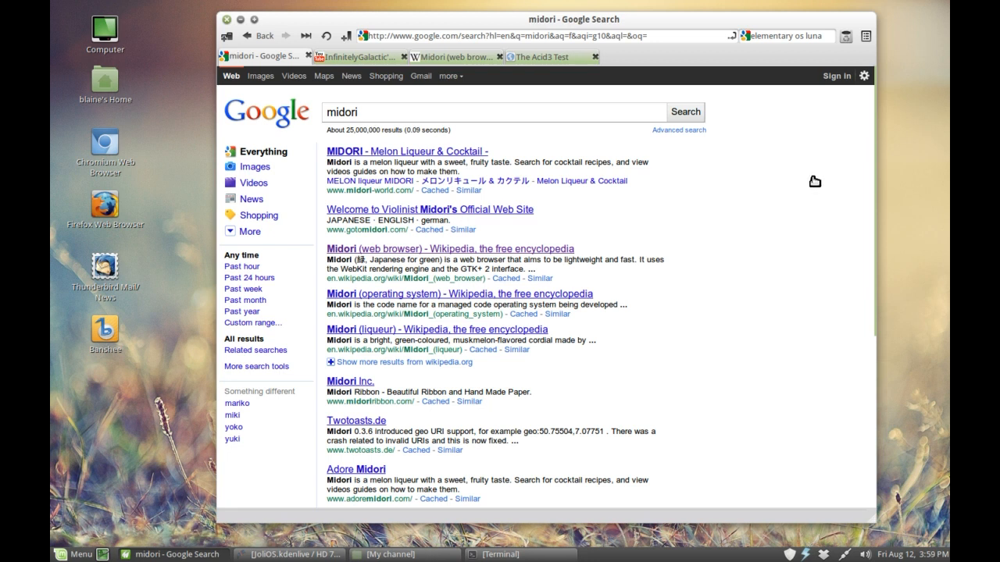
{"action": "mouse_move", "coordinate": [787, 194]}
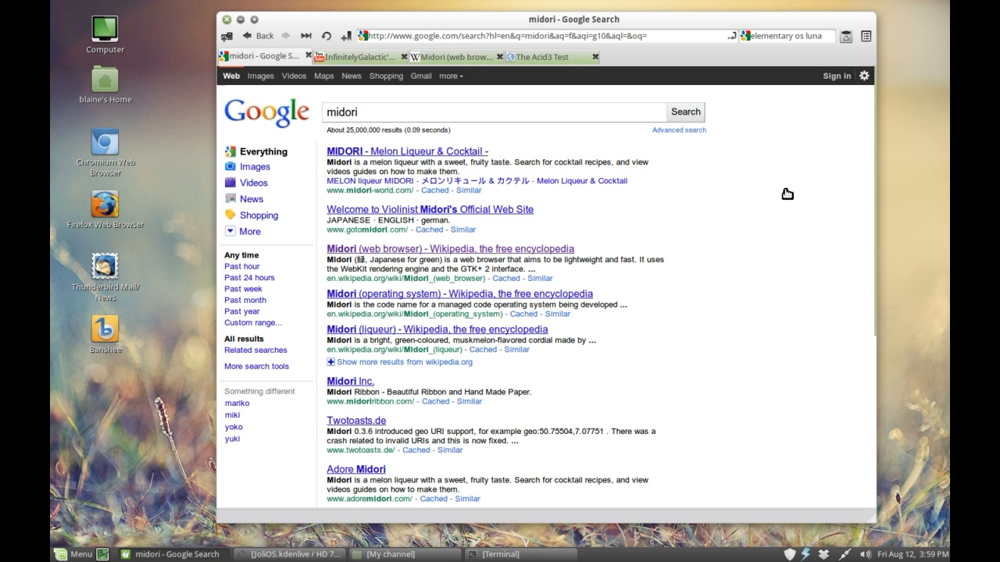
{"action": "mouse_move", "coordinate": [762, 212]}
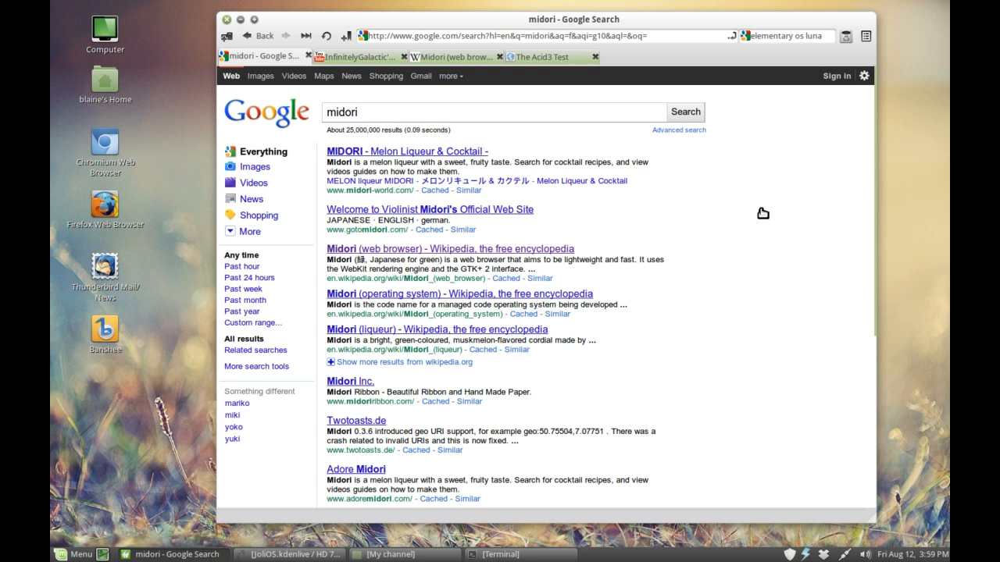
{"action": "mouse_move", "coordinate": [756, 221]}
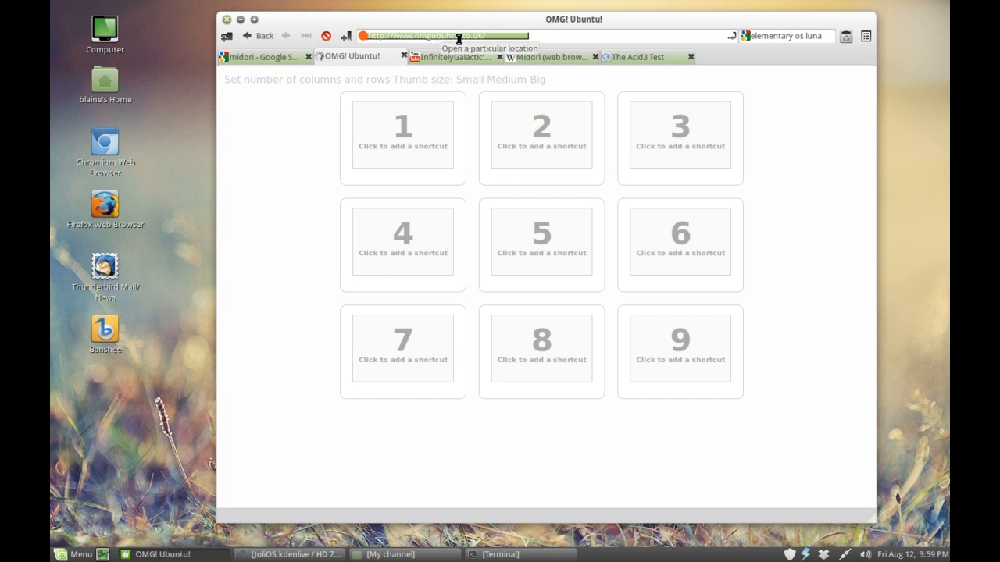
Visit the YouTube tab, then browse down and back up the OMG! Ubuntu homepage.
{"action": "left_click", "coordinate": [452, 56]}
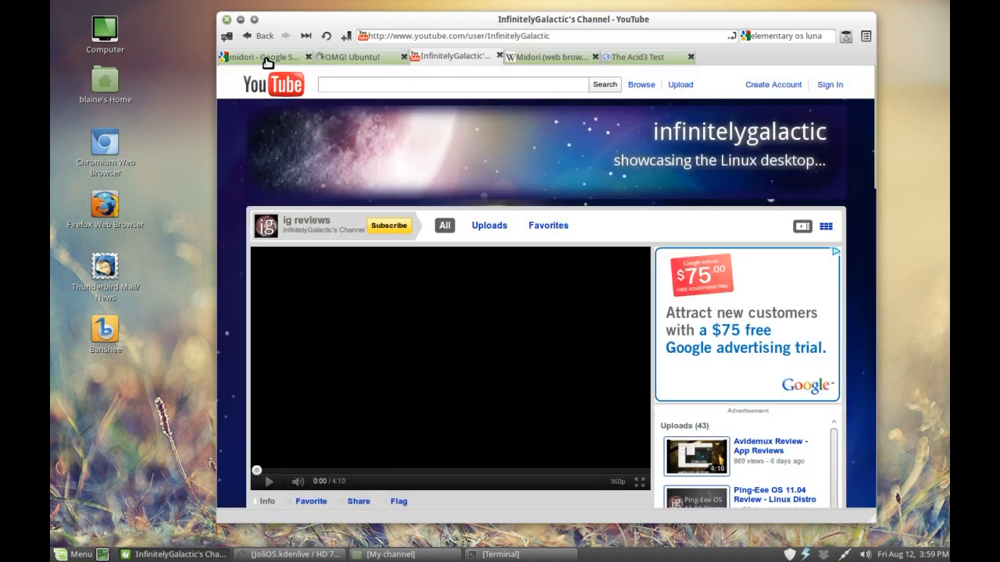
{"action": "left_click", "coordinate": [346, 57]}
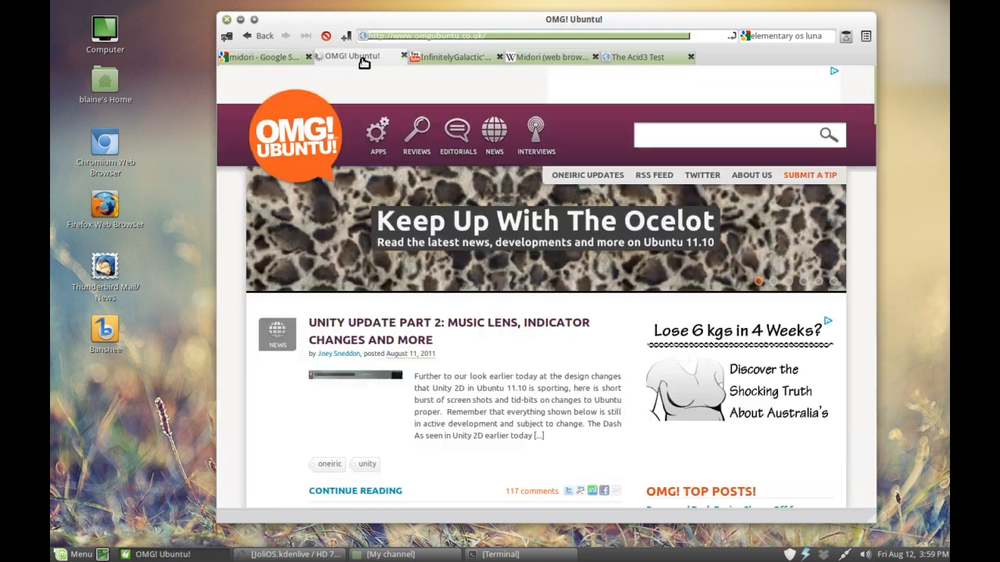
{"action": "scroll", "scroll_direction": "down", "scroll_amount": 3}
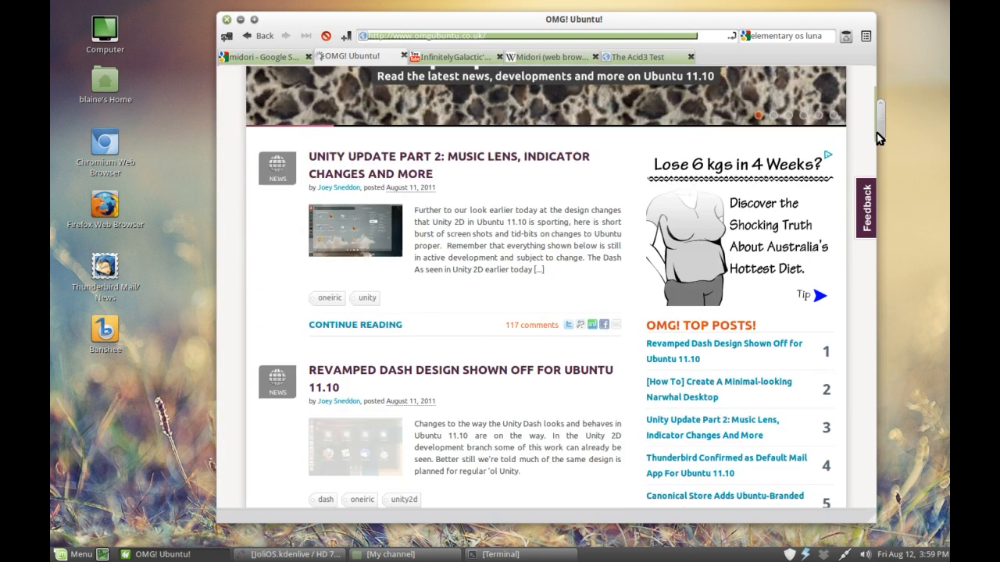
{"action": "scroll", "scroll_direction": "down", "scroll_amount": 3}
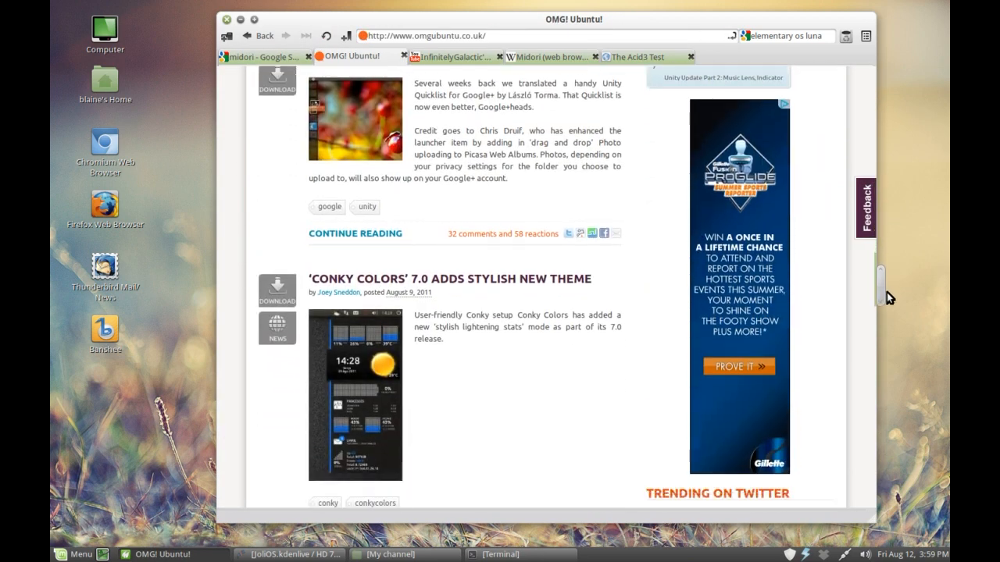
{"action": "scroll", "scroll_direction": "down", "scroll_amount": 3}
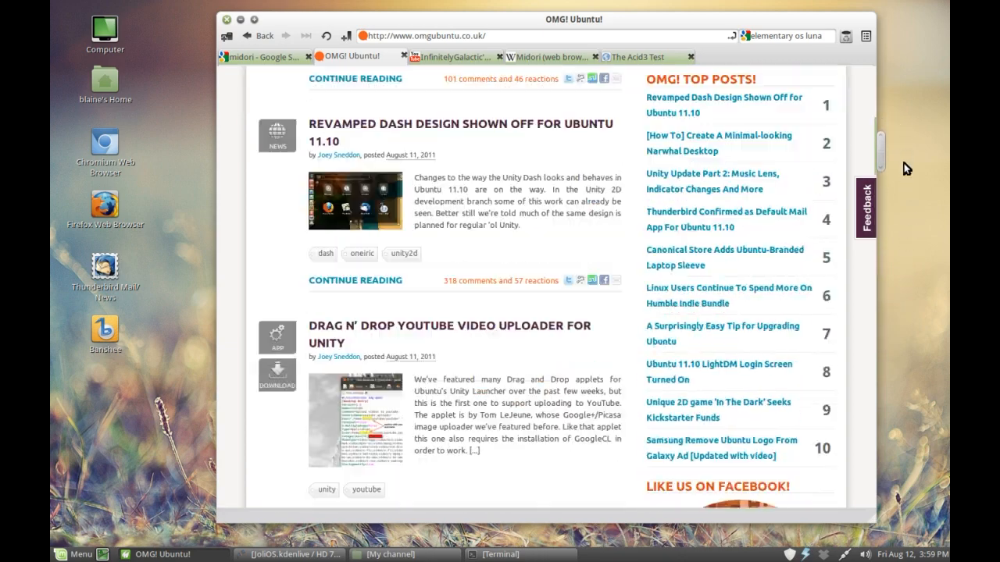
{"action": "scroll", "scroll_direction": "down", "scroll_amount": 3}
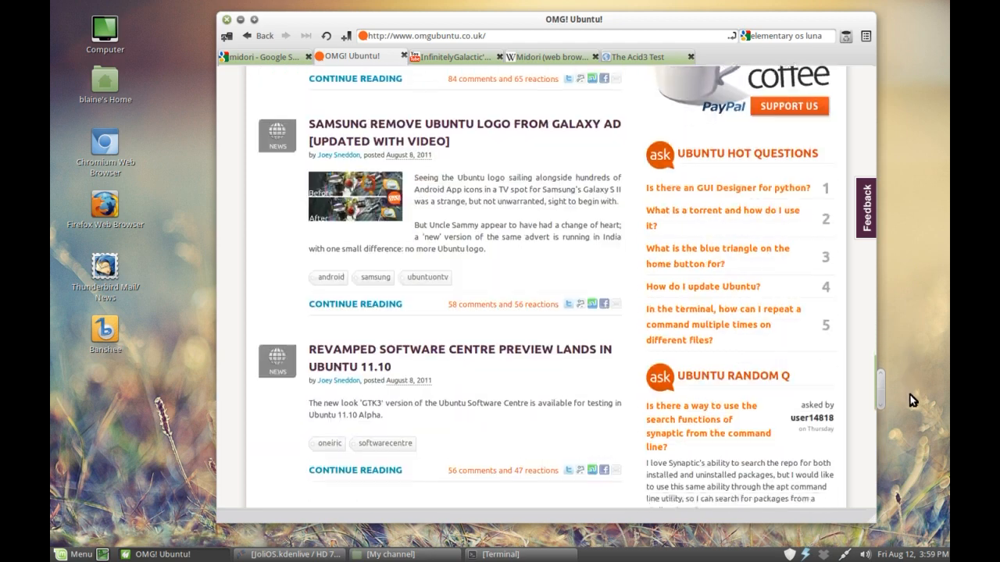
{"action": "scroll", "scroll_direction": "up", "scroll_amount": 3}
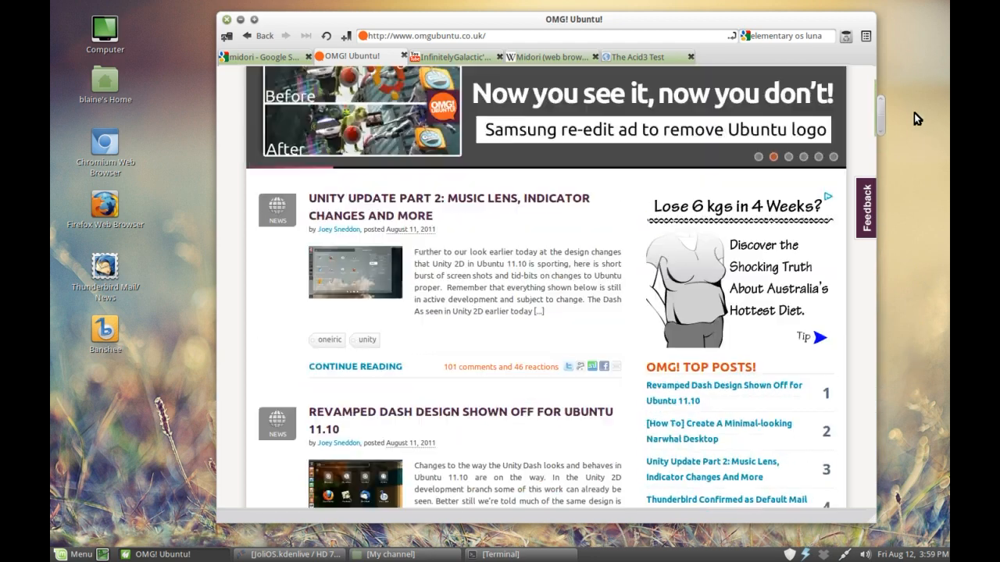
{"action": "scroll", "scroll_direction": "up", "scroll_amount": 3}
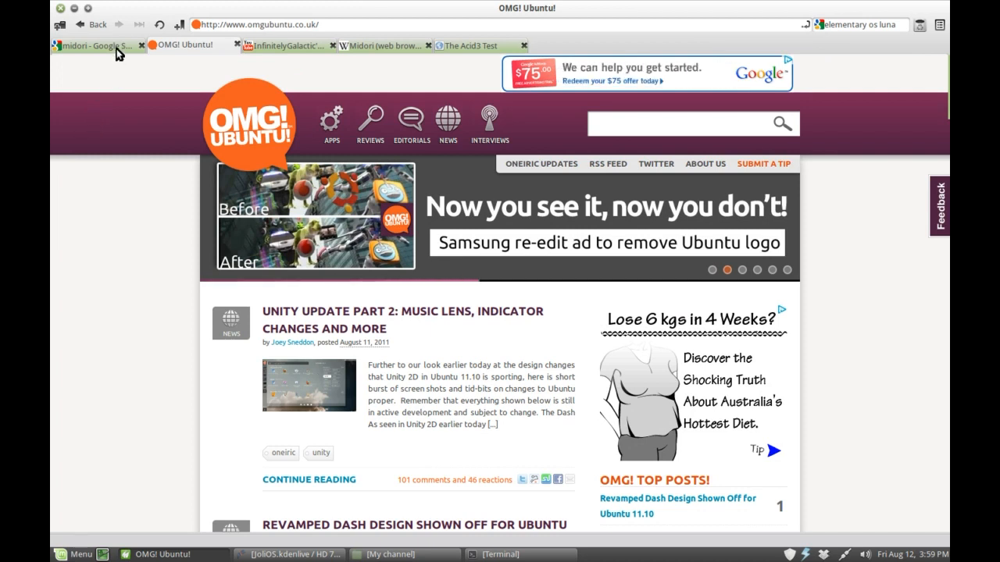
{"action": "mouse_move", "coordinate": [281, 49]}
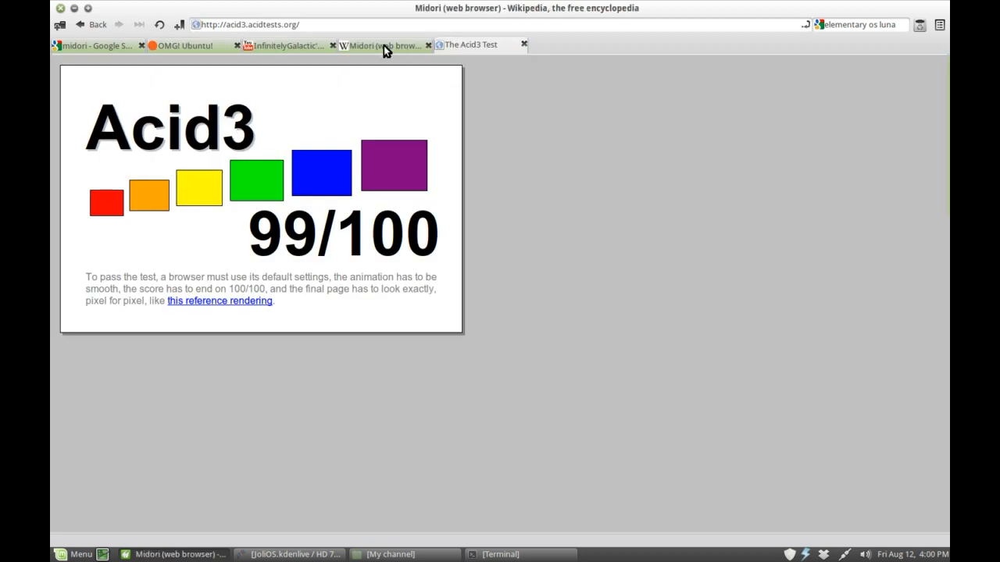
{"action": "left_click", "coordinate": [183, 44]}
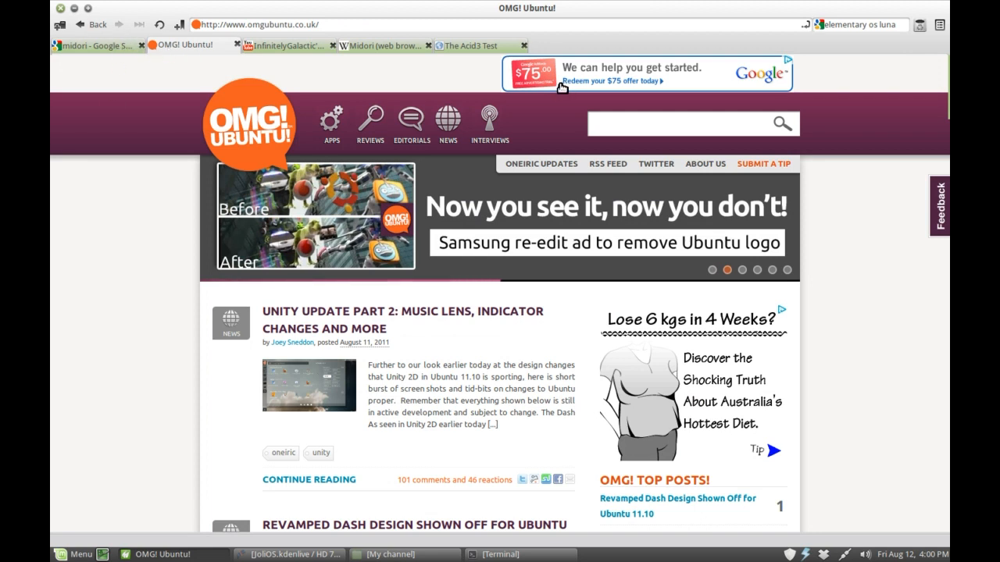
{"action": "left_click", "coordinate": [941, 25]}
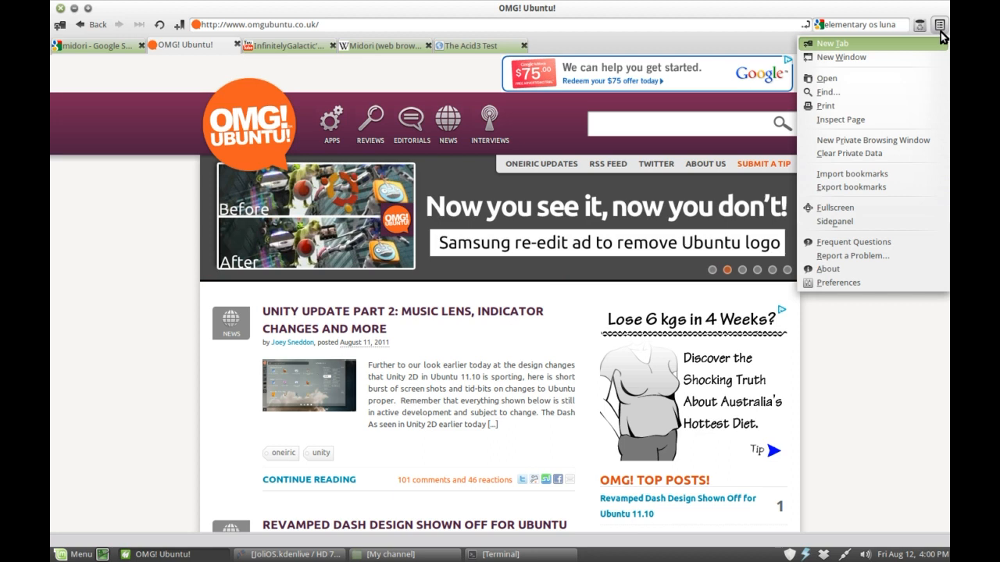
{"action": "mouse_move", "coordinate": [880, 62]}
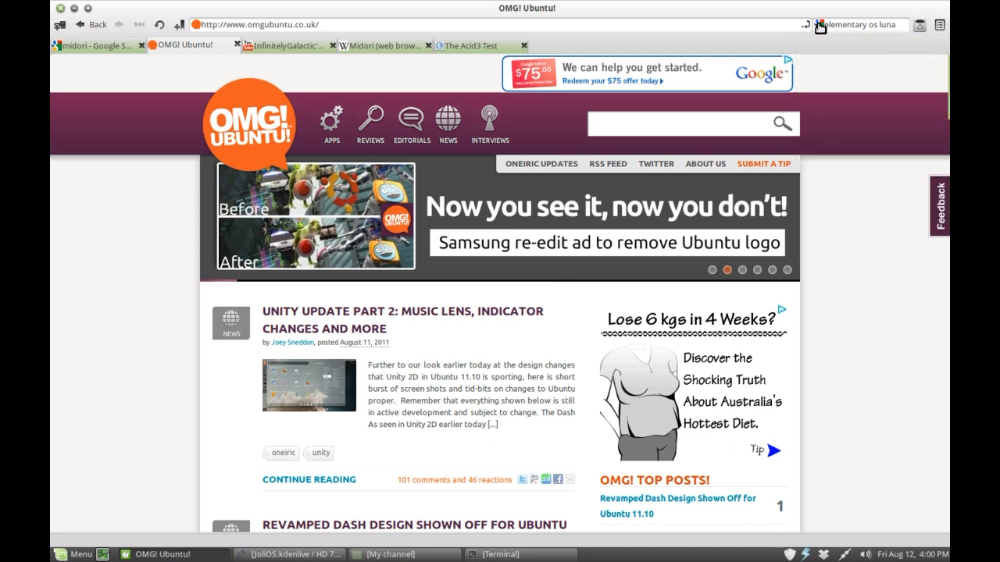
{"action": "left_click", "coordinate": [814, 25]}
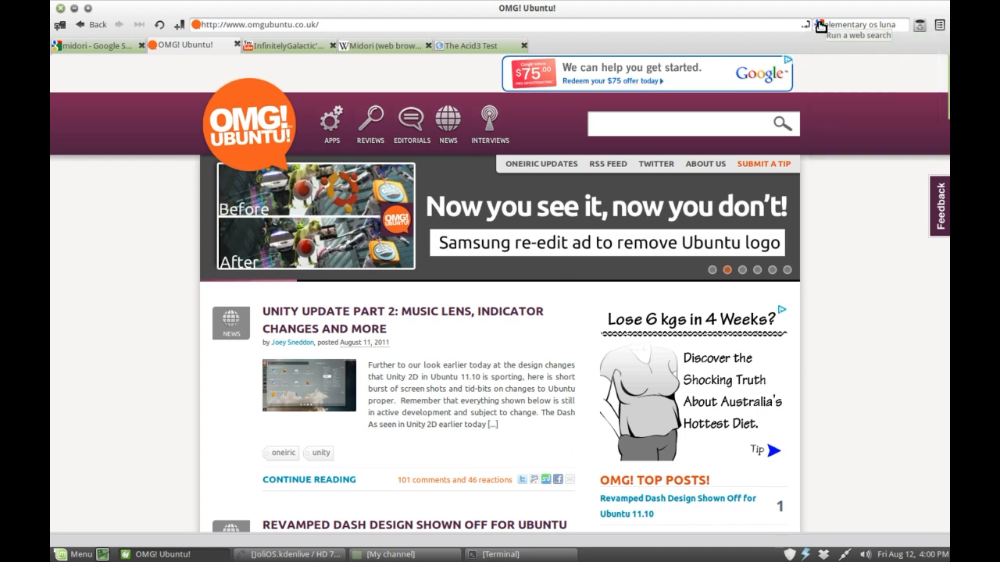
Run a DuckDuckGo search for 'elementary os luna', browse results and show alternative search options.
{"action": "left_click", "coordinate": [818, 25]}
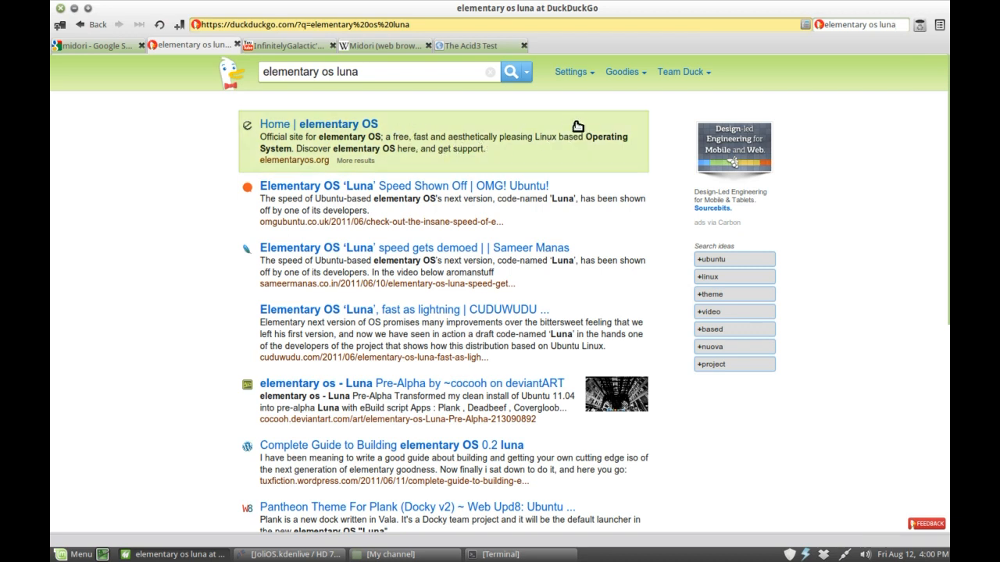
{"action": "mouse_move", "coordinate": [574, 122]}
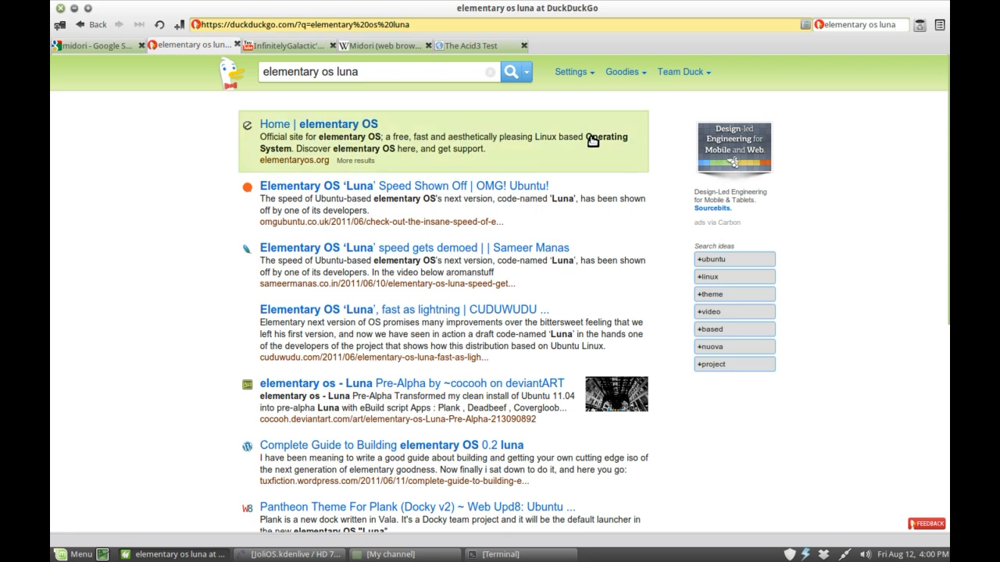
{"action": "scroll", "scroll_direction": "down", "scroll_amount": 3}
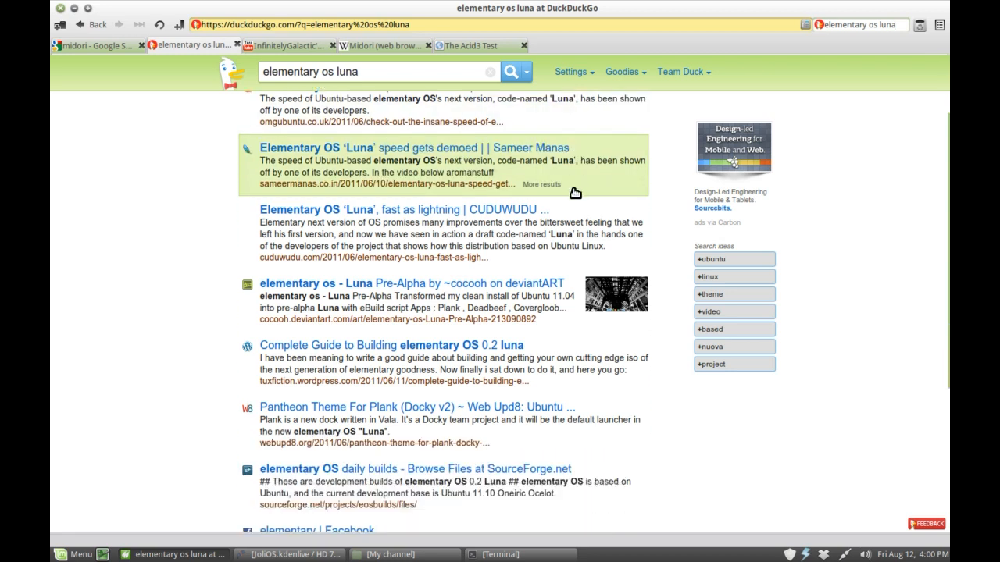
{"action": "scroll", "scroll_direction": "up", "scroll_amount": 3}
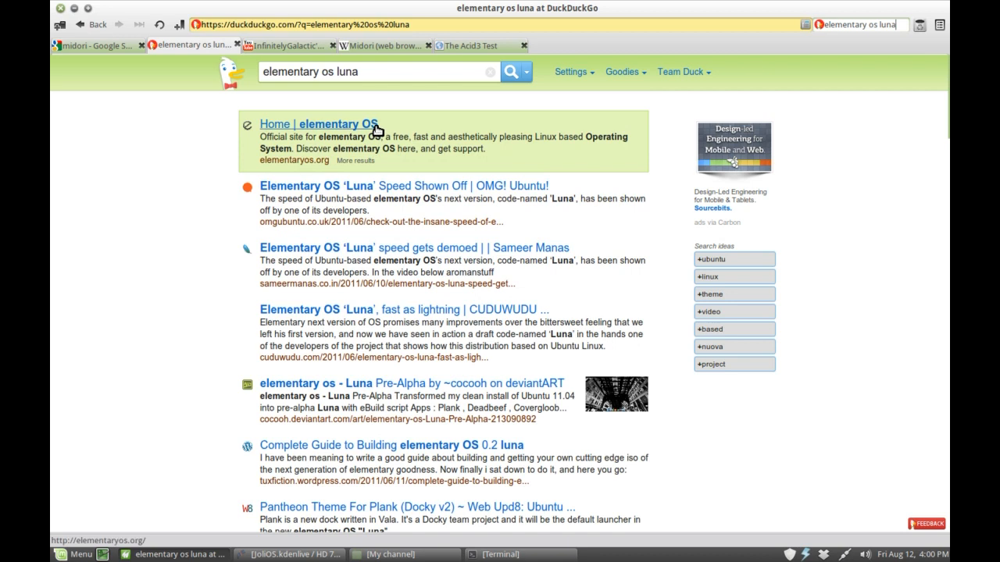
{"action": "left_click", "coordinate": [526, 72]}
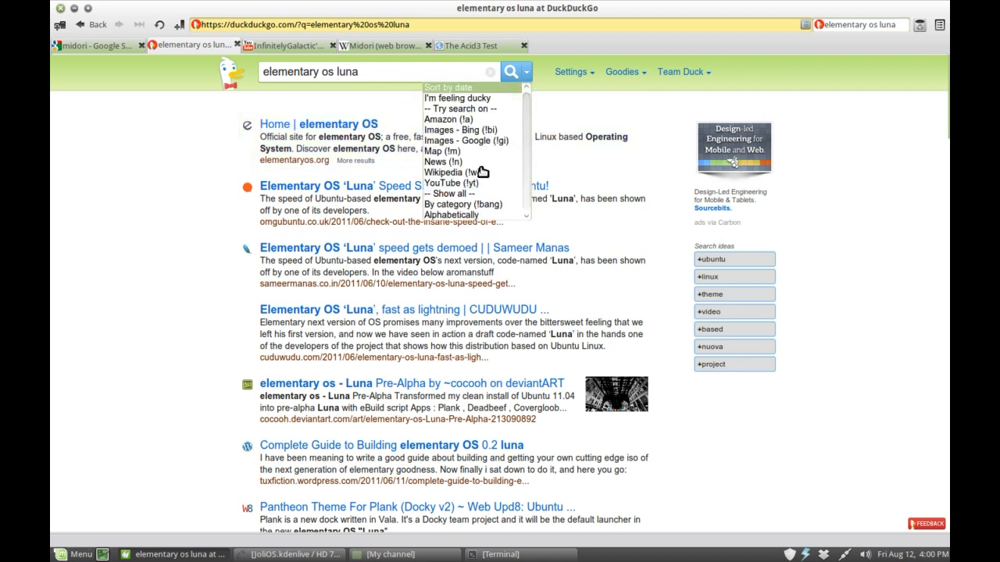
{"action": "mouse_move", "coordinate": [462, 115]}
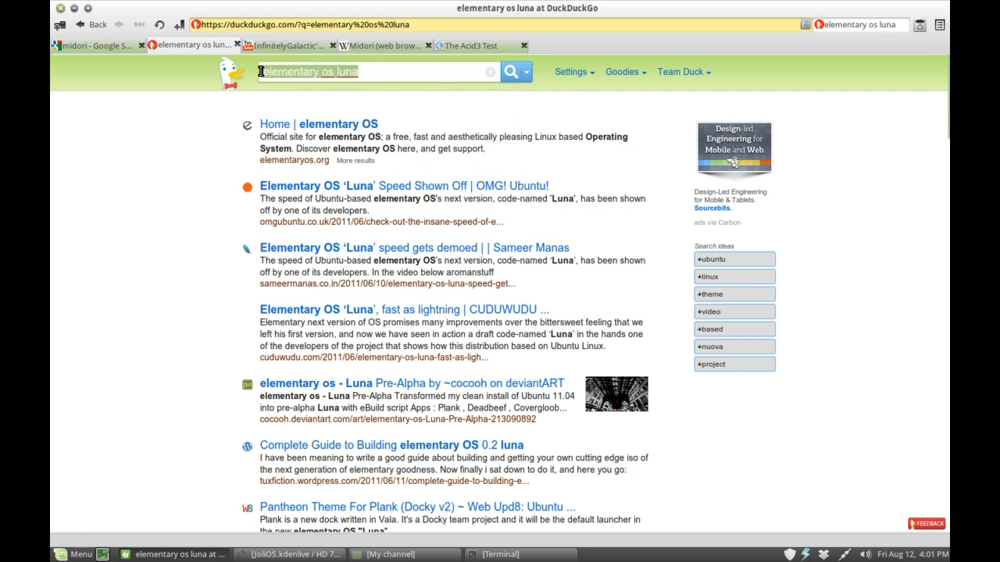
Search DuckDuckGo for 'ubuntu' and browse its results and meanings list.
{"action": "type", "text": "ubuntu"}
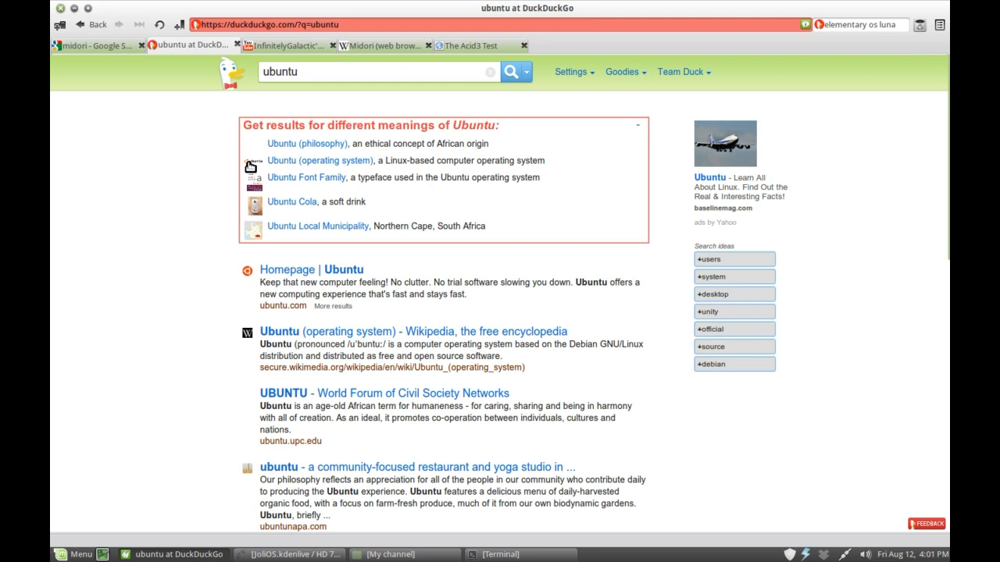
{"action": "mouse_move", "coordinate": [291, 201]}
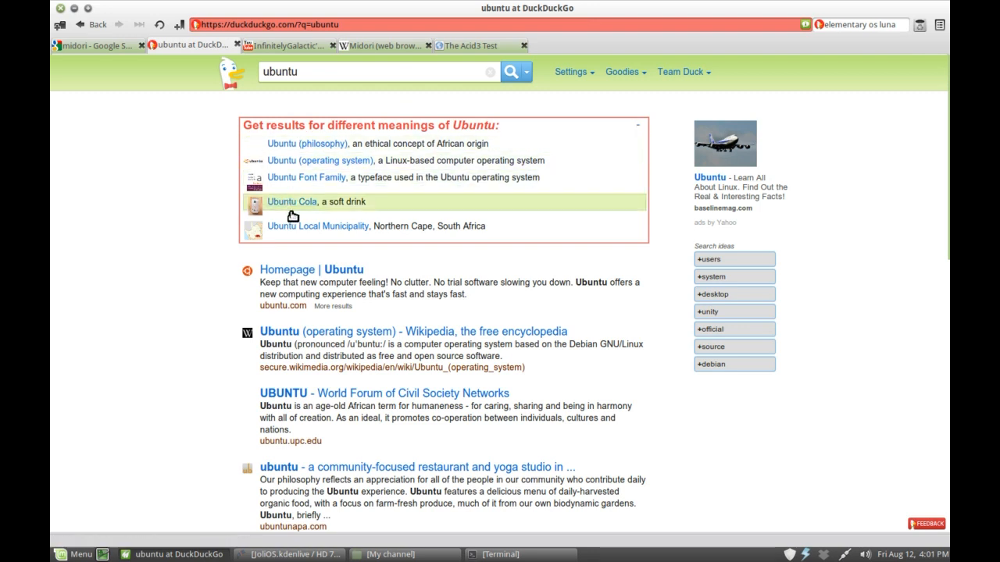
{"action": "mouse_move", "coordinate": [295, 225]}
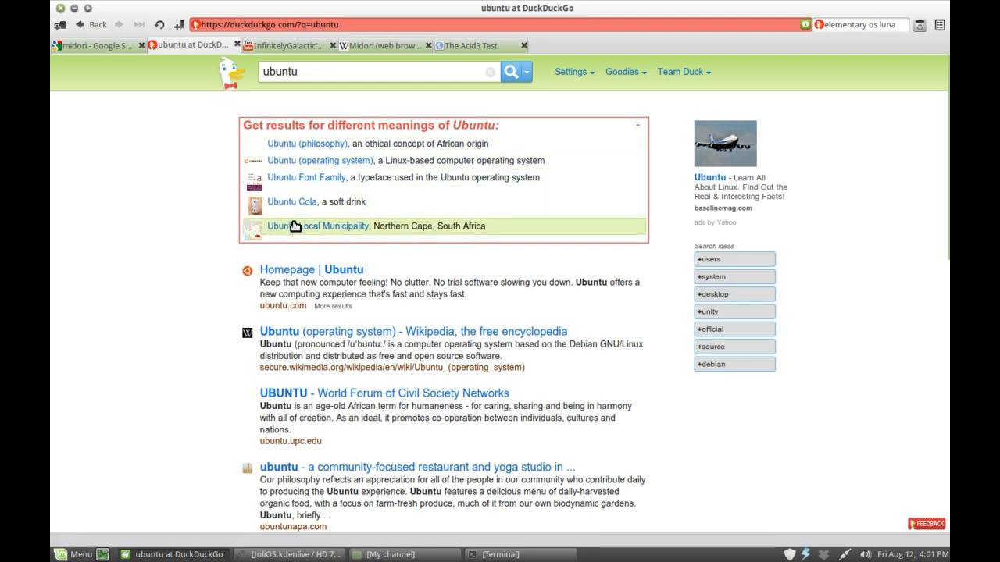
{"action": "mouse_move", "coordinate": [403, 256]}
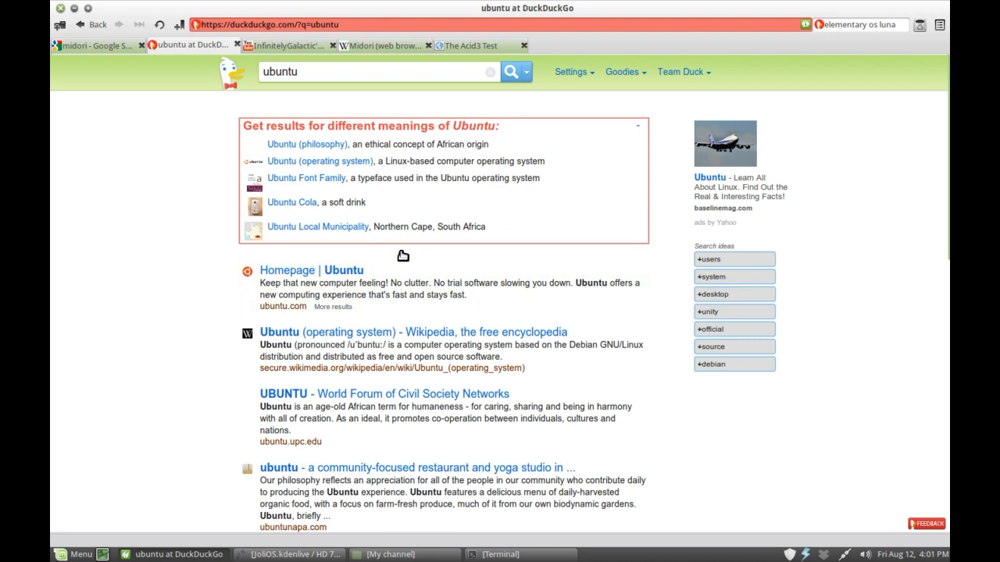
{"action": "mouse_move", "coordinate": [365, 96]}
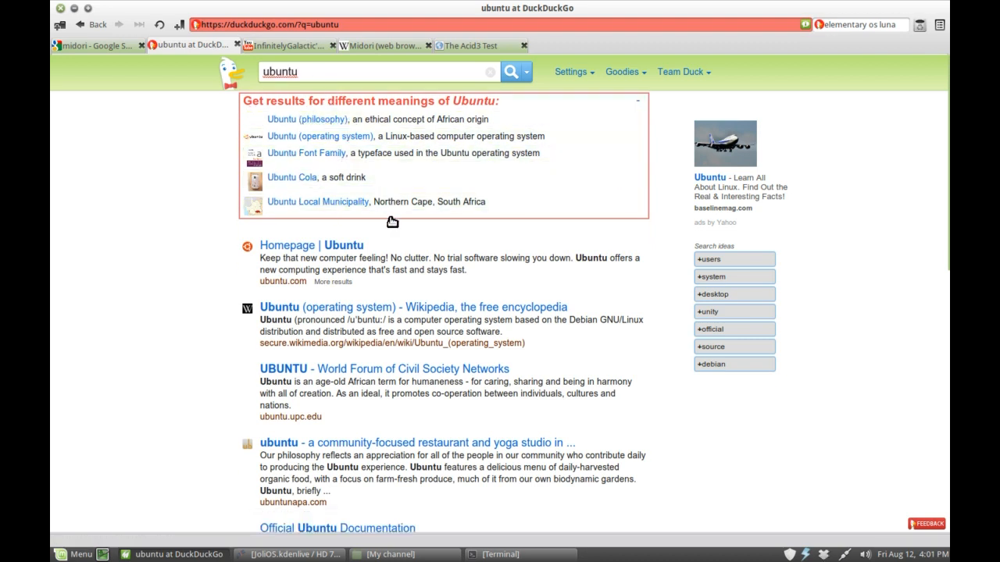
{"action": "scroll", "scroll_direction": "down", "scroll_amount": 3}
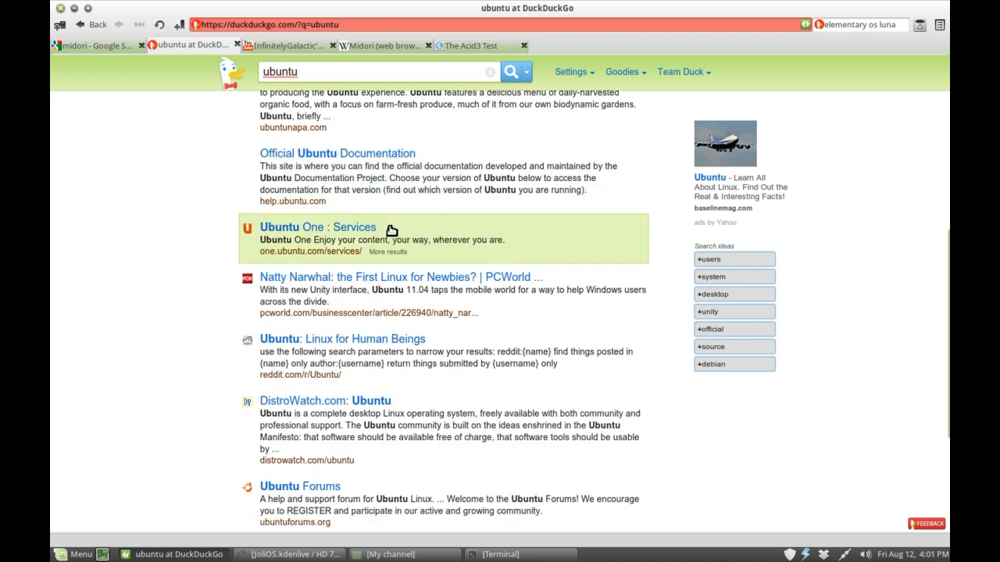
Switch between the YouTube channel and Google results tabs, ending on YouTube.
{"action": "left_click", "coordinate": [191, 46]}
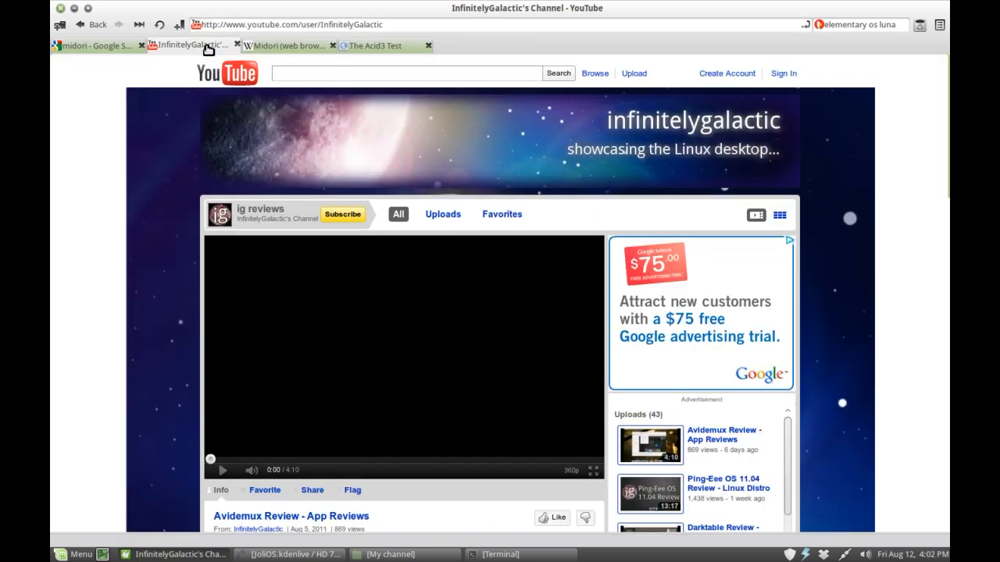
{"action": "left_click", "coordinate": [93, 45]}
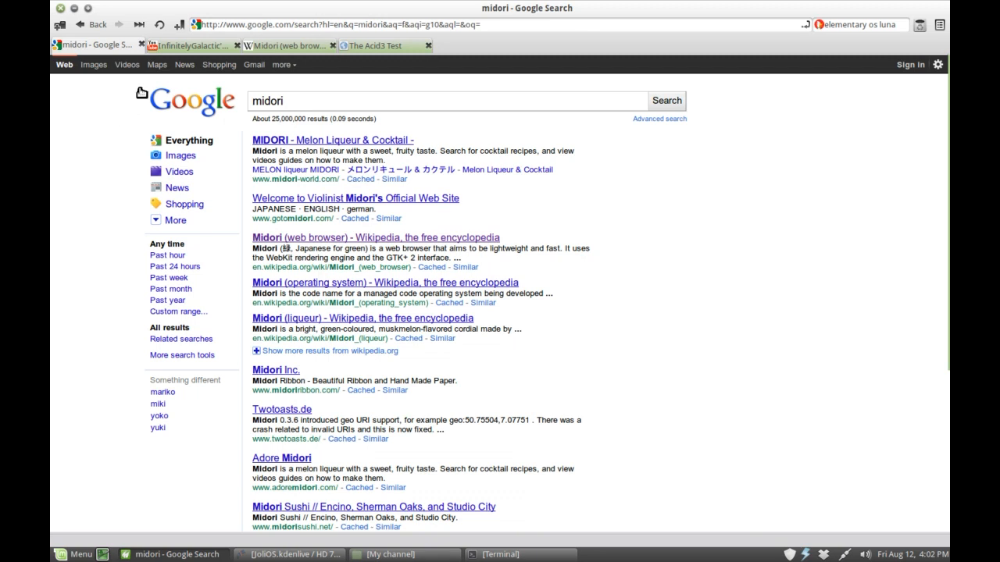
{"action": "left_click", "coordinate": [189, 46]}
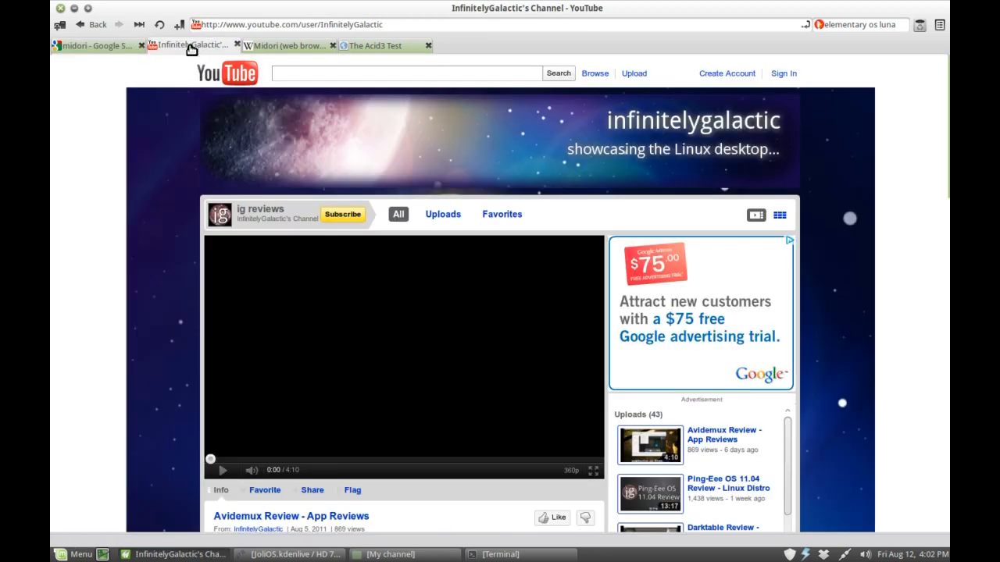
Browse the Midori Wikipedia article's features, references and external links, returning to the top.
{"action": "left_click", "coordinate": [289, 46]}
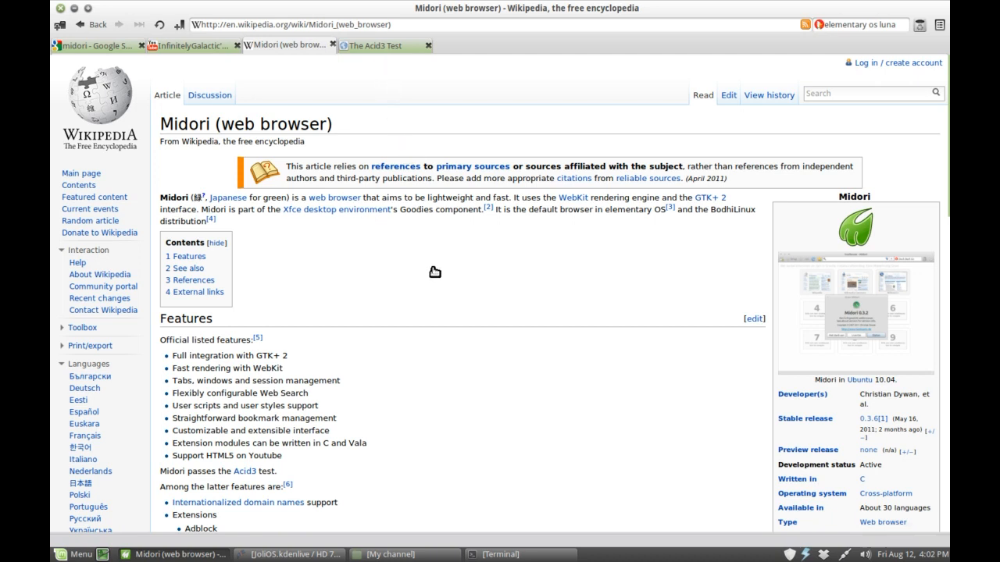
{"action": "scroll", "scroll_direction": "down", "scroll_amount": 3}
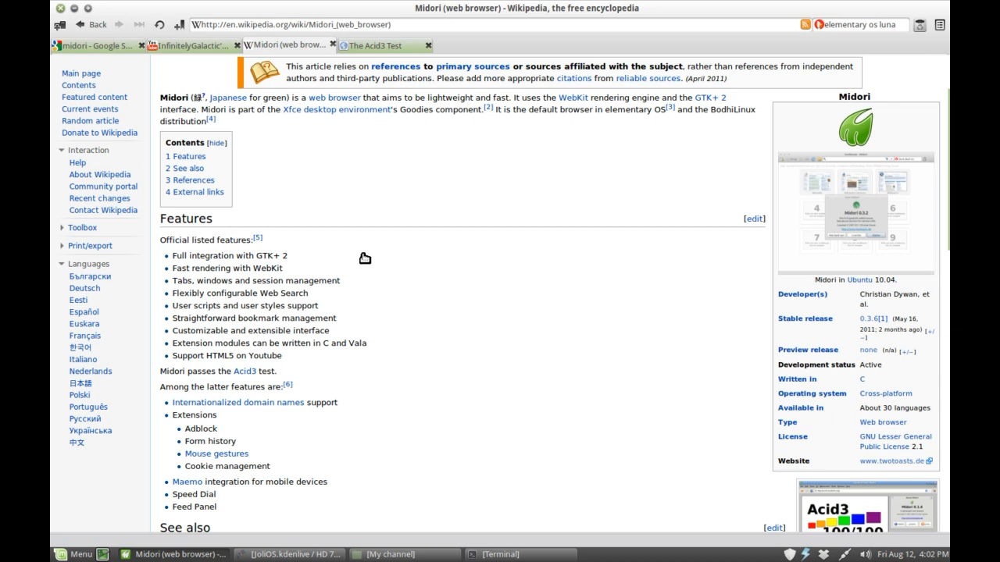
{"action": "scroll", "scroll_direction": "down", "scroll_amount": 3}
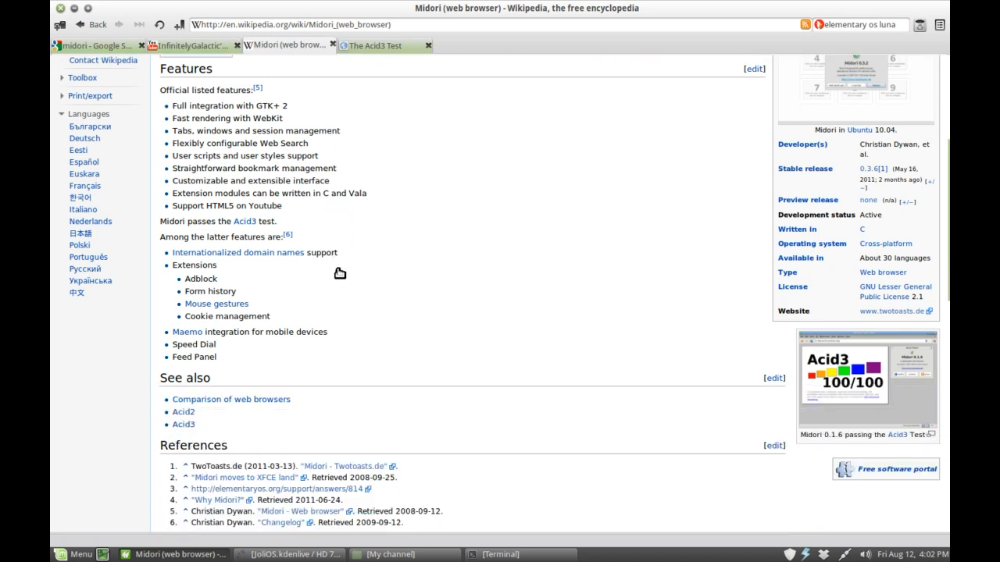
{"action": "mouse_move", "coordinate": [350, 238]}
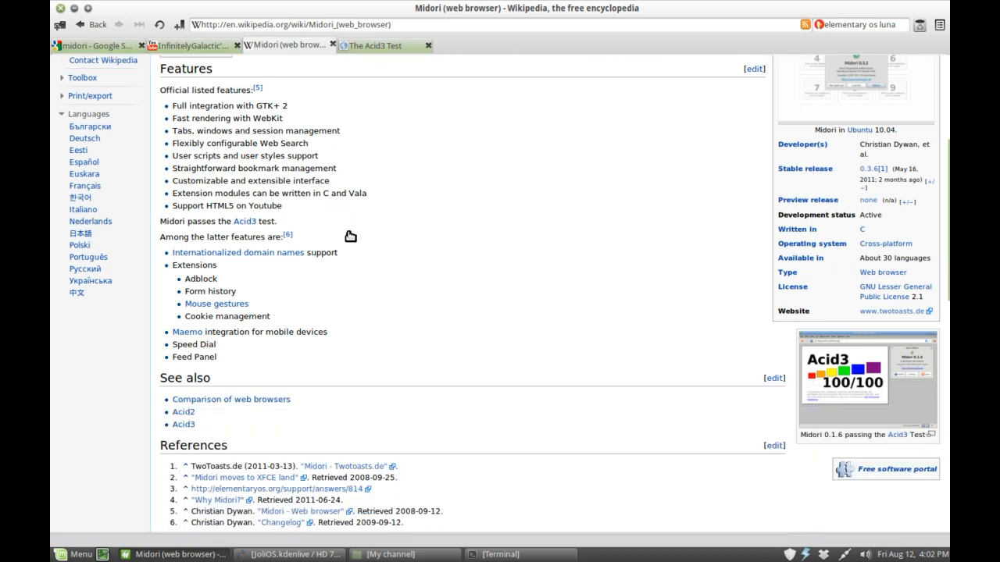
{"action": "mouse_move", "coordinate": [328, 133]}
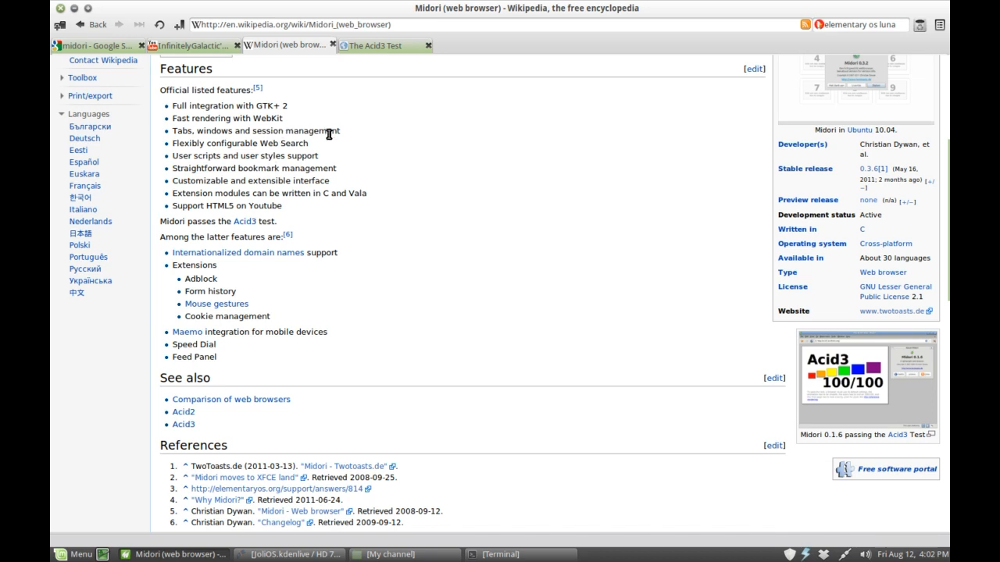
{"action": "mouse_move", "coordinate": [397, 191]}
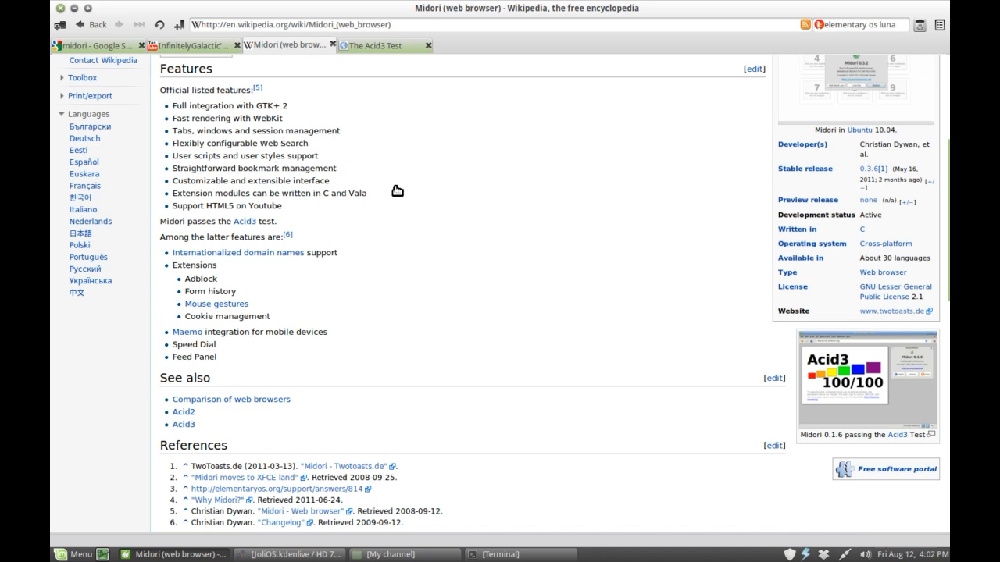
{"action": "mouse_move", "coordinate": [353, 218]}
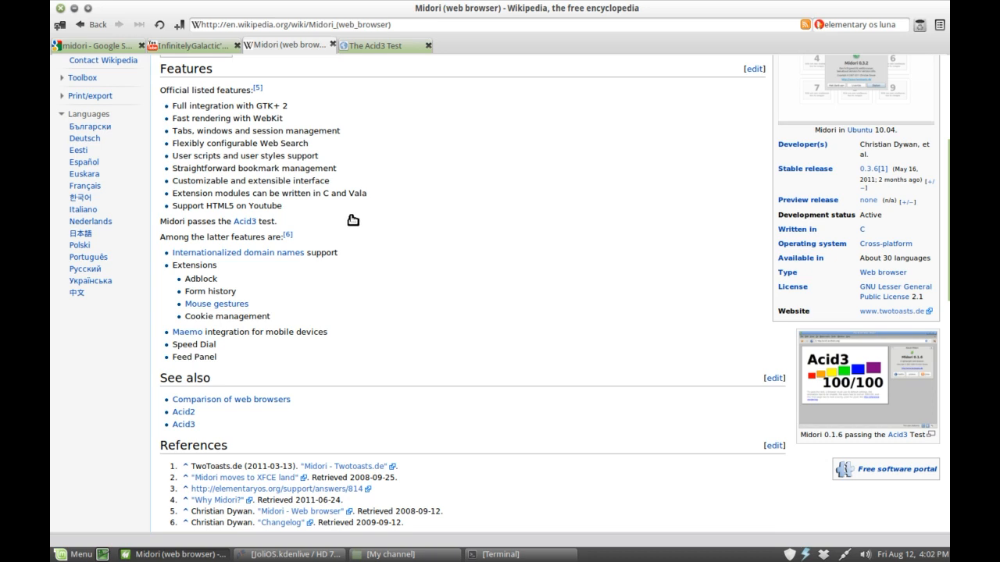
{"action": "mouse_move", "coordinate": [300, 213]}
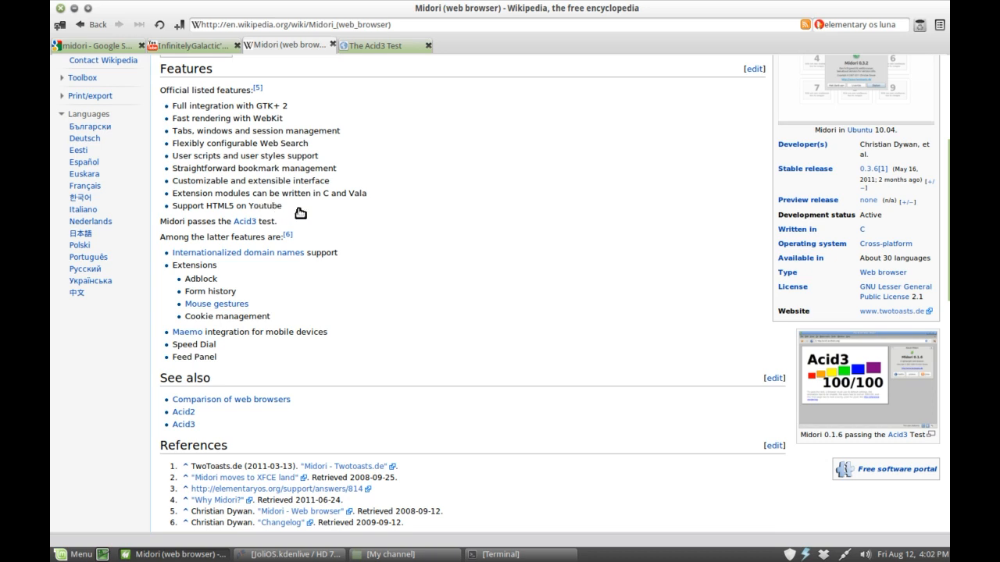
{"action": "scroll", "scroll_direction": "down", "scroll_amount": 3}
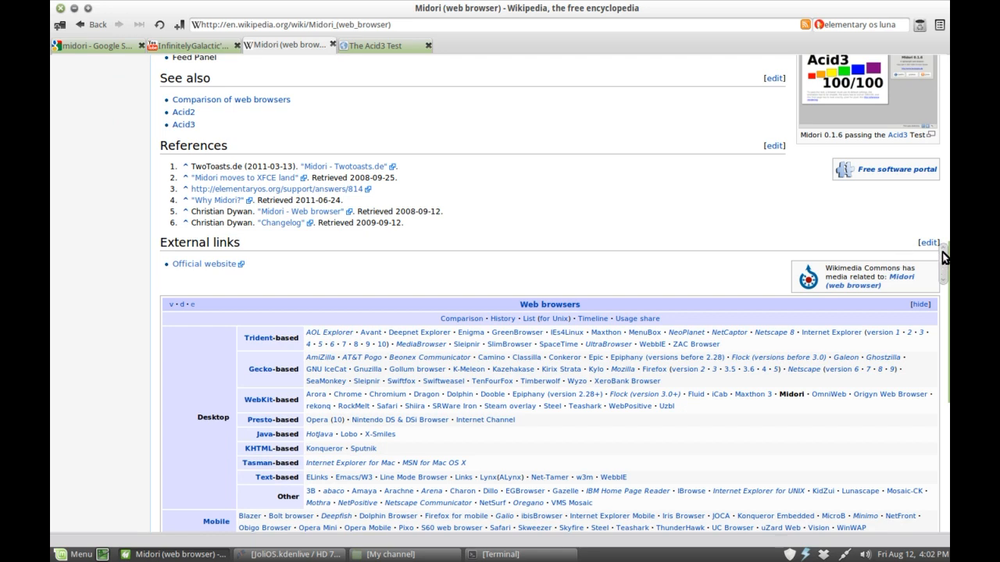
{"action": "scroll", "scroll_direction": "up", "scroll_amount": 3}
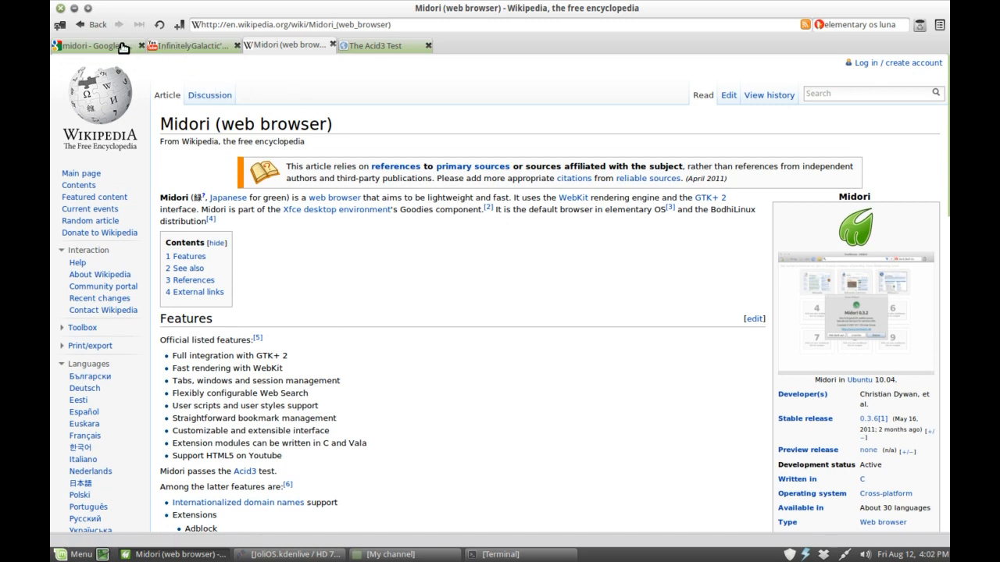
Close the Acid3 test and InfinitelyGalactic tabs, leaving Google and Wikipedia open.
{"action": "left_click", "coordinate": [378, 43]}
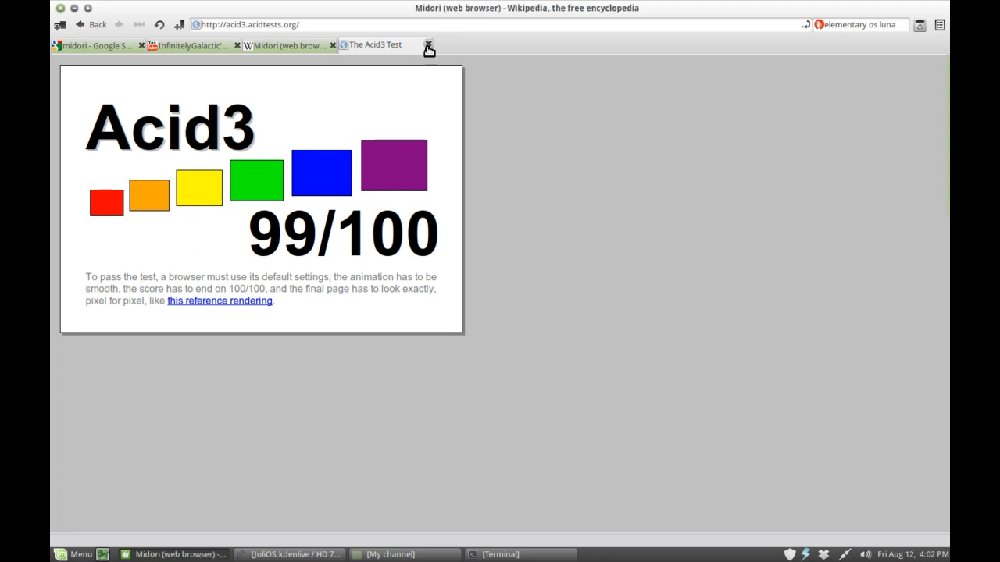
{"action": "left_click", "coordinate": [428, 44]}
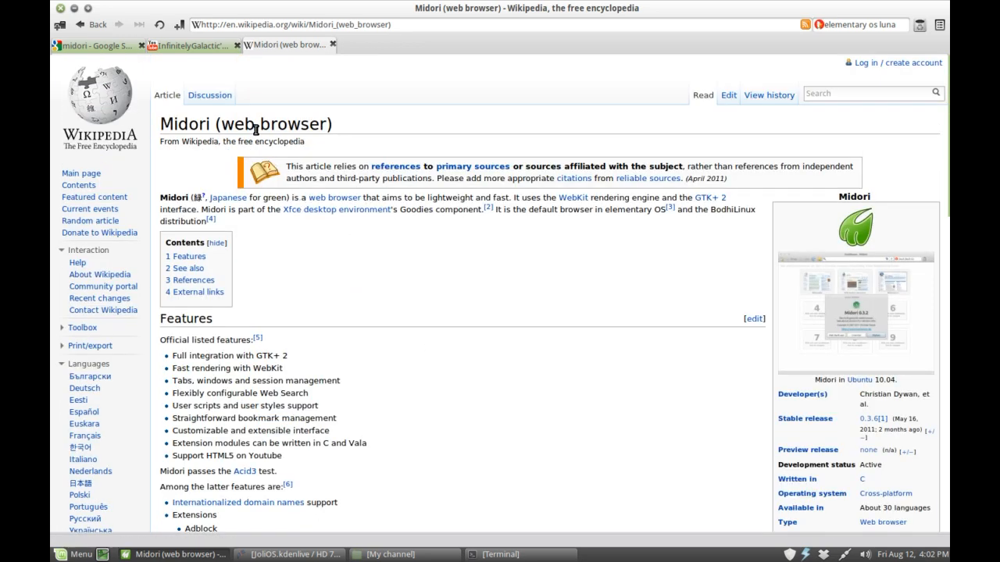
{"action": "left_click", "coordinate": [191, 44]}
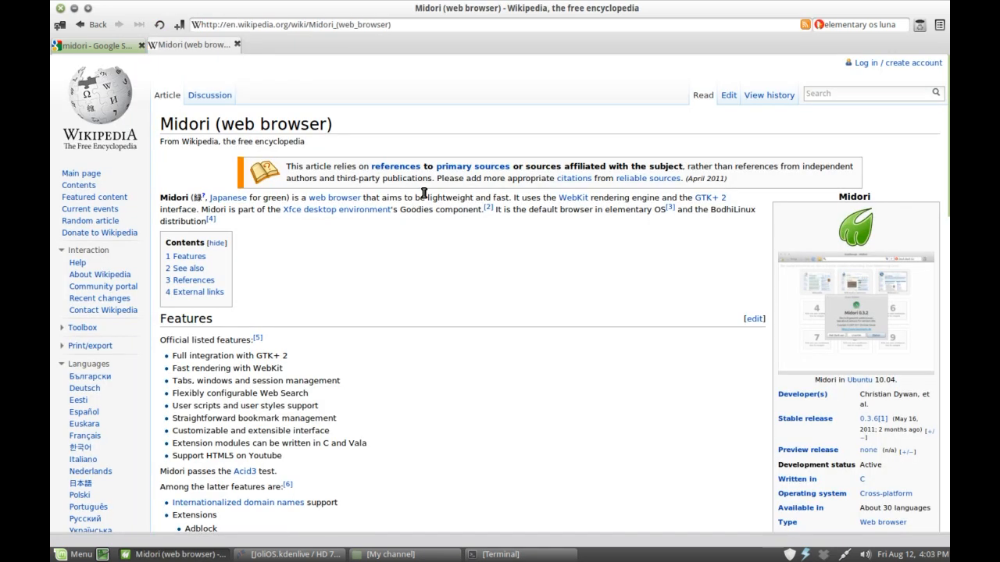
{"action": "mouse_move", "coordinate": [244, 131]}
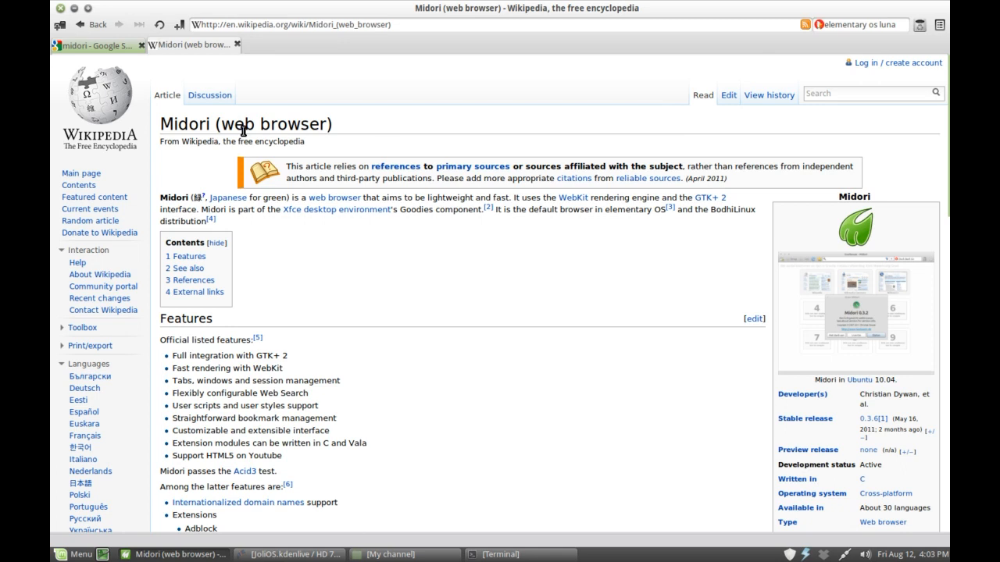
{"action": "mouse_move", "coordinate": [369, 74]}
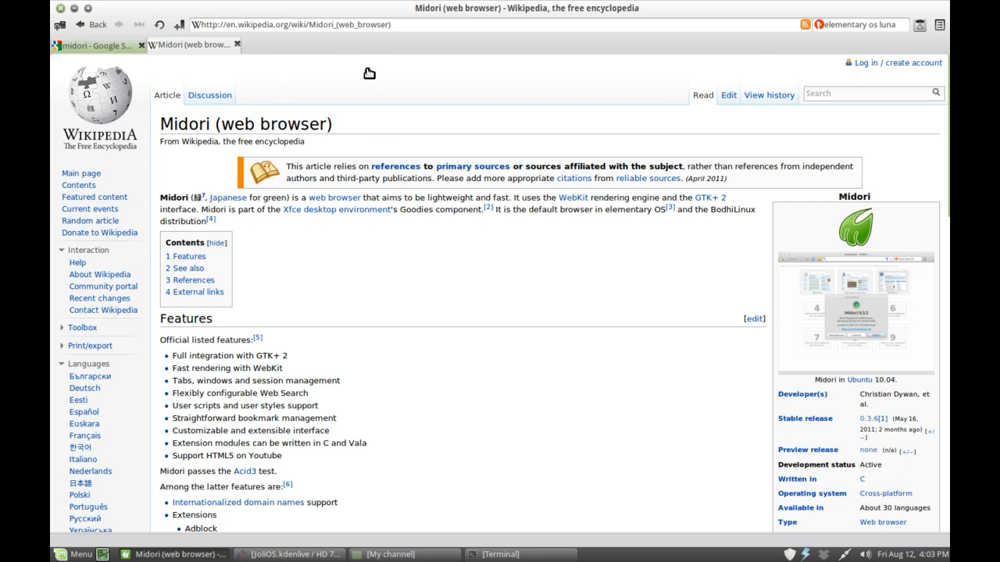
{"action": "mouse_move", "coordinate": [346, 17]}
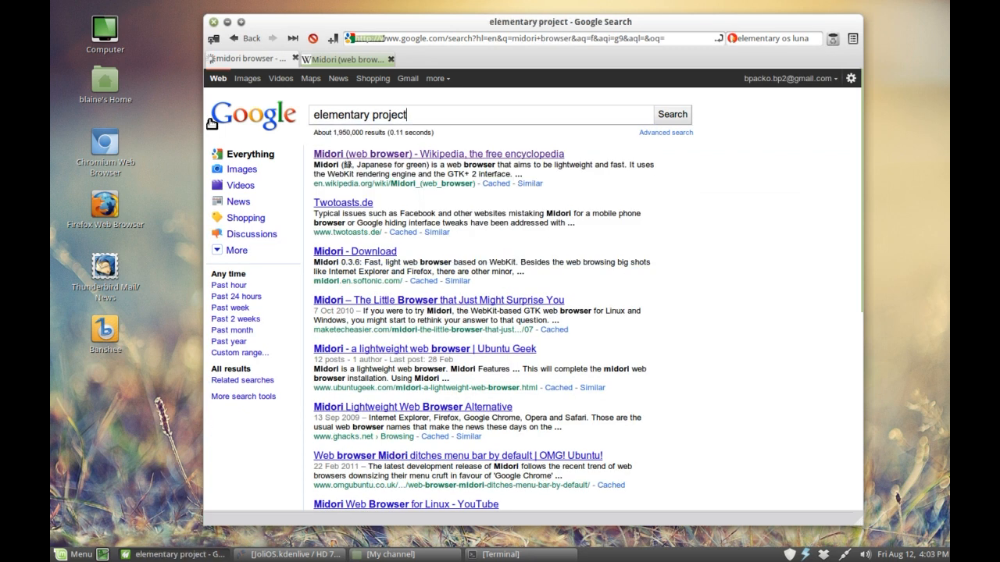
Search Google for 'elementary project', visit the elementary OS site and its Midori page.
{"action": "left_click", "coordinate": [671, 114]}
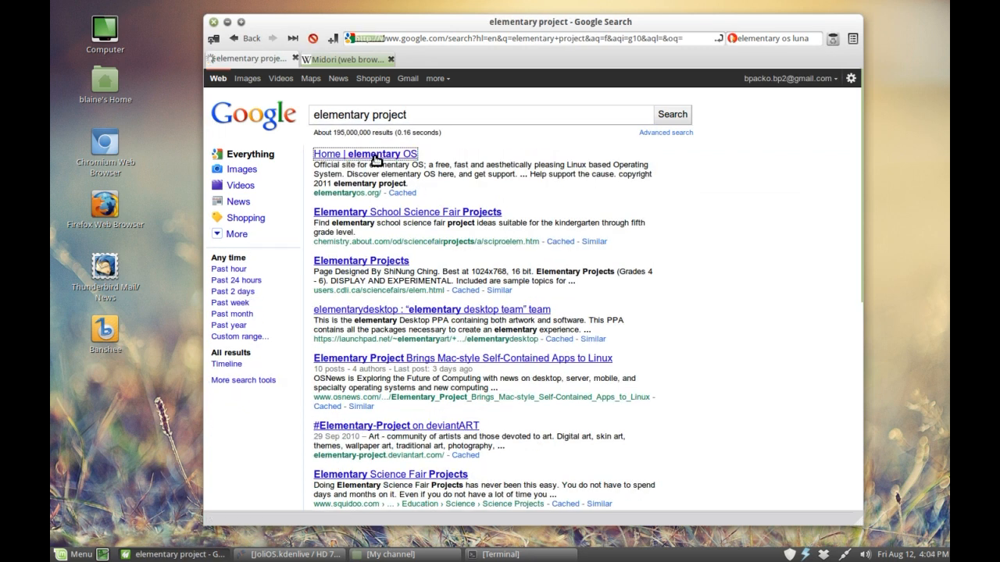
{"action": "left_click", "coordinate": [365, 153]}
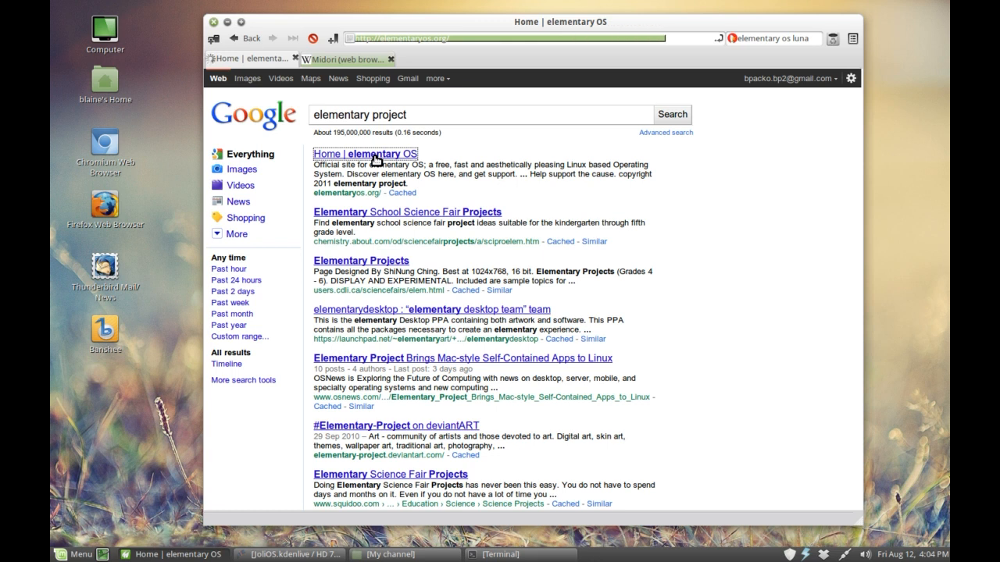
{"action": "left_click", "coordinate": [365, 155]}
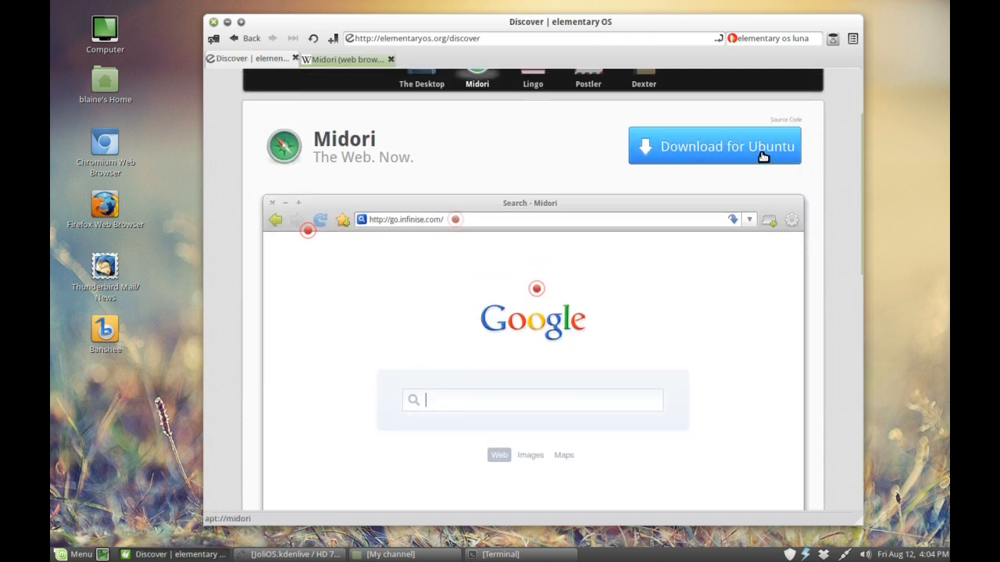
{"action": "scroll", "scroll_direction": "down", "scroll_amount": 3}
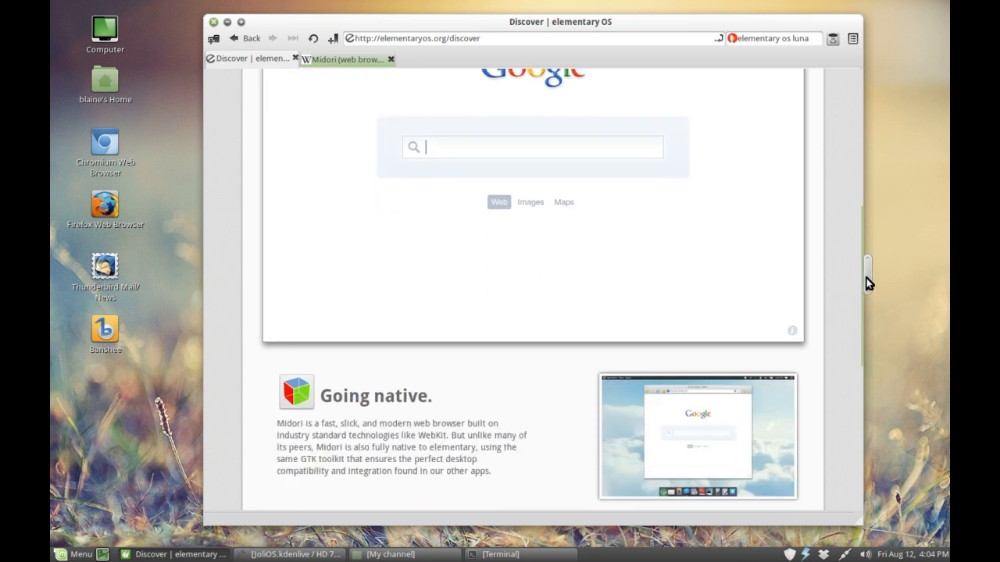
{"action": "scroll", "scroll_direction": "down", "scroll_amount": 3}
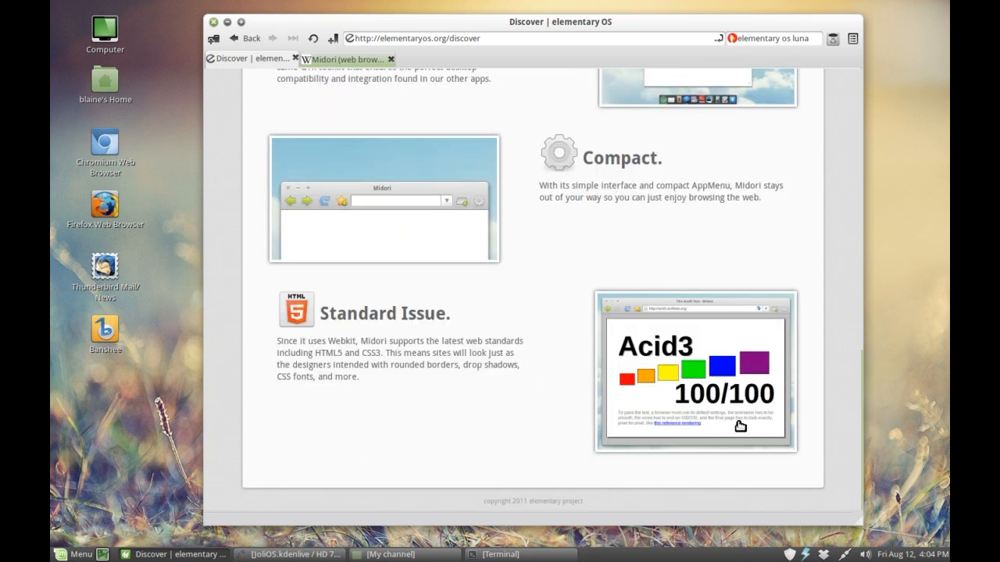
{"action": "mouse_move", "coordinate": [867, 412]}
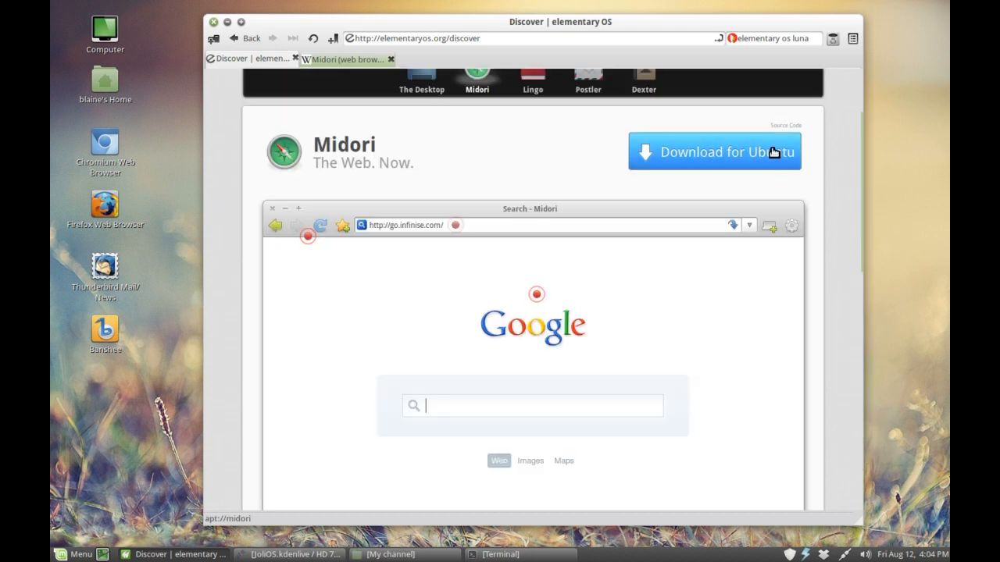
{"action": "mouse_move", "coordinate": [635, 32]}
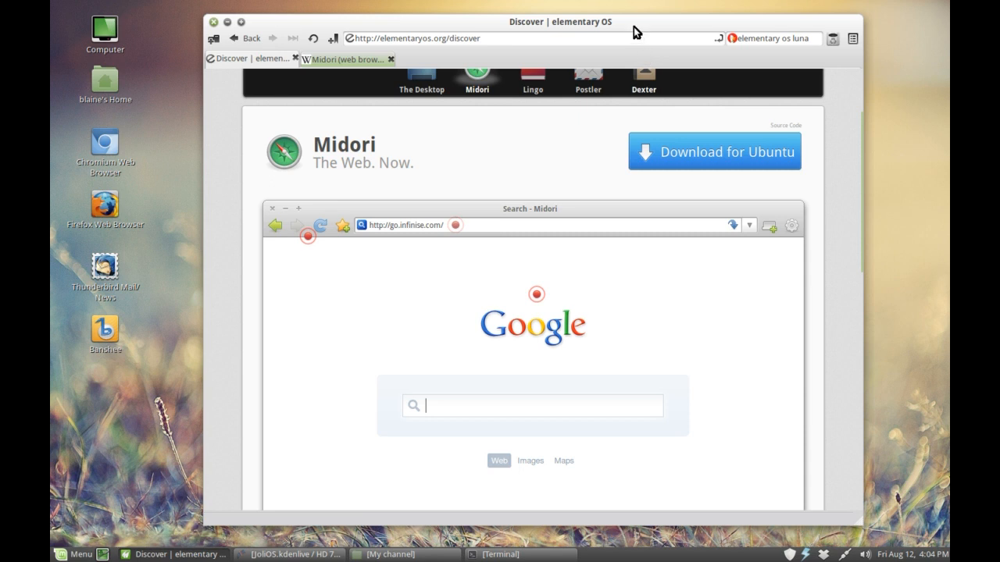
{"action": "mouse_move", "coordinate": [637, 25]}
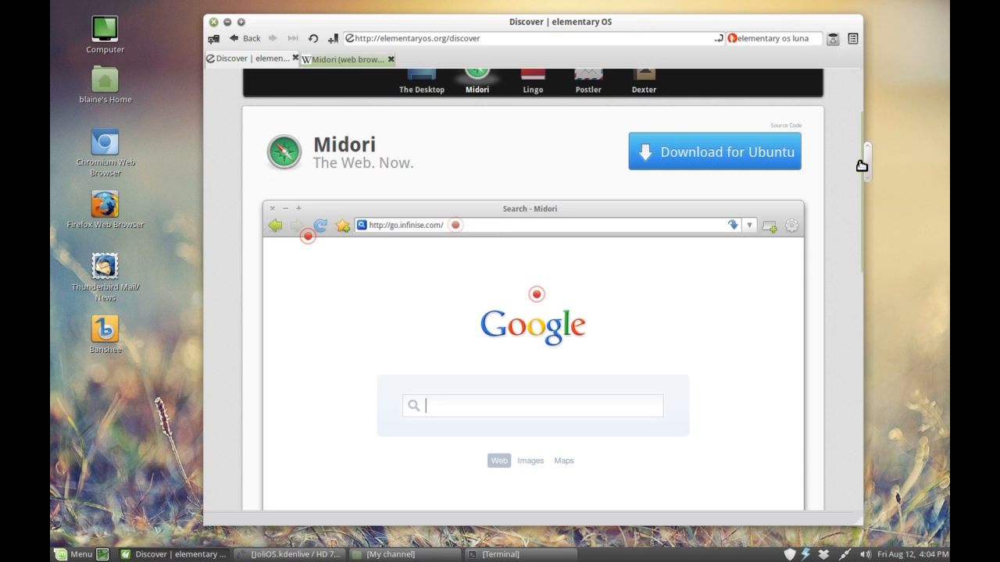
{"action": "scroll", "scroll_direction": "down", "scroll_amount": 3}
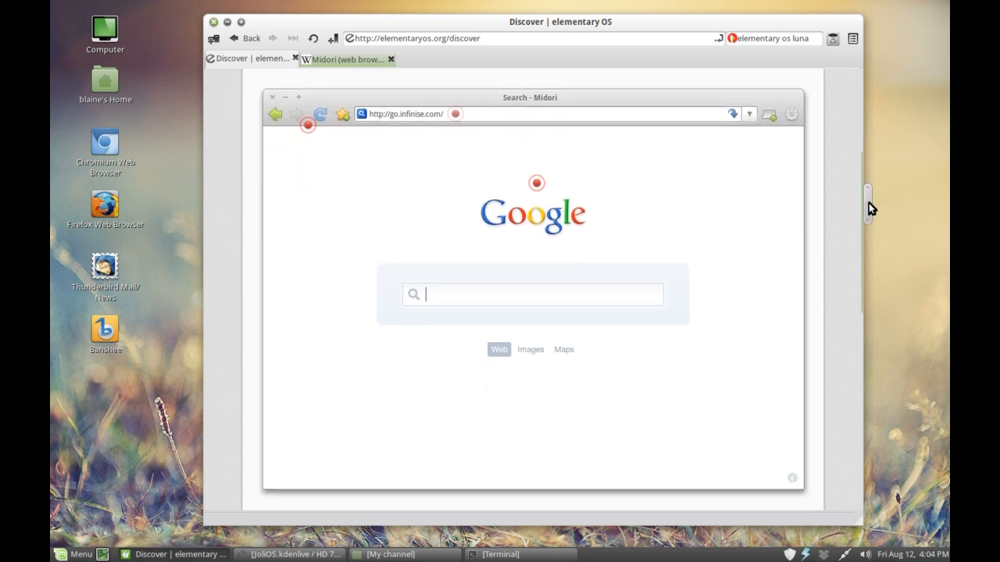
{"action": "scroll", "scroll_direction": "down", "scroll_amount": 3}
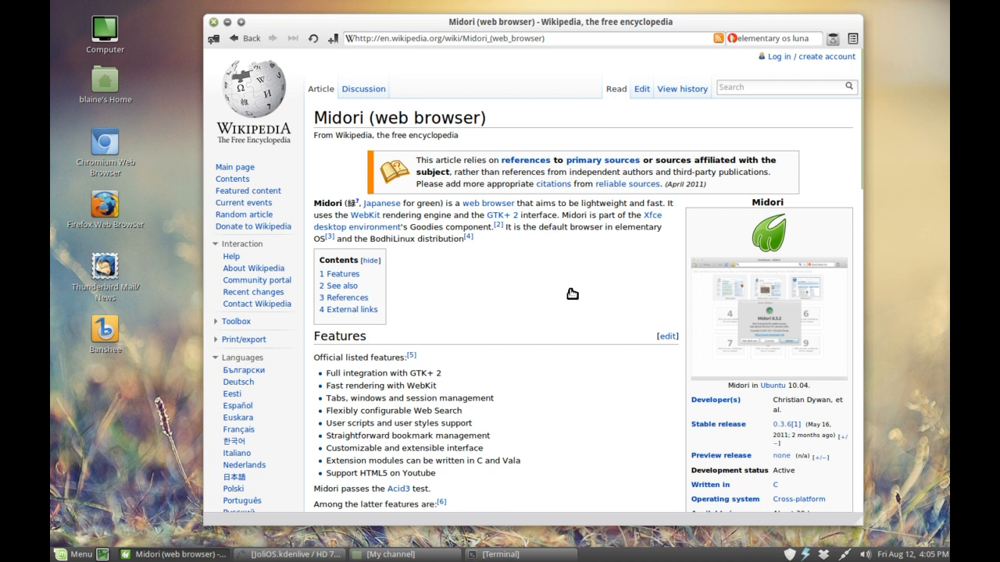
{"action": "mouse_move", "coordinate": [569, 293]}
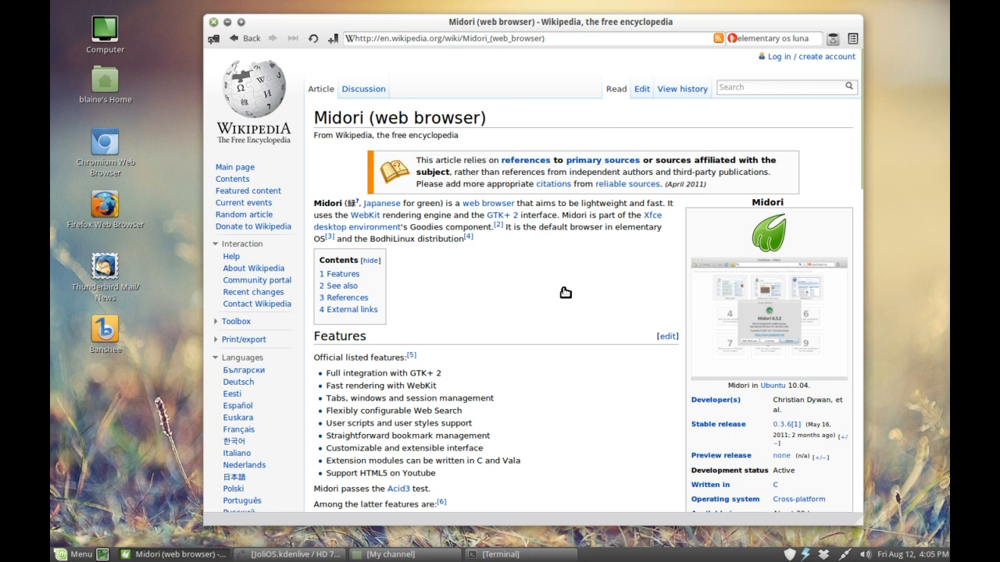
{"action": "mouse_move", "coordinate": [599, 247]}
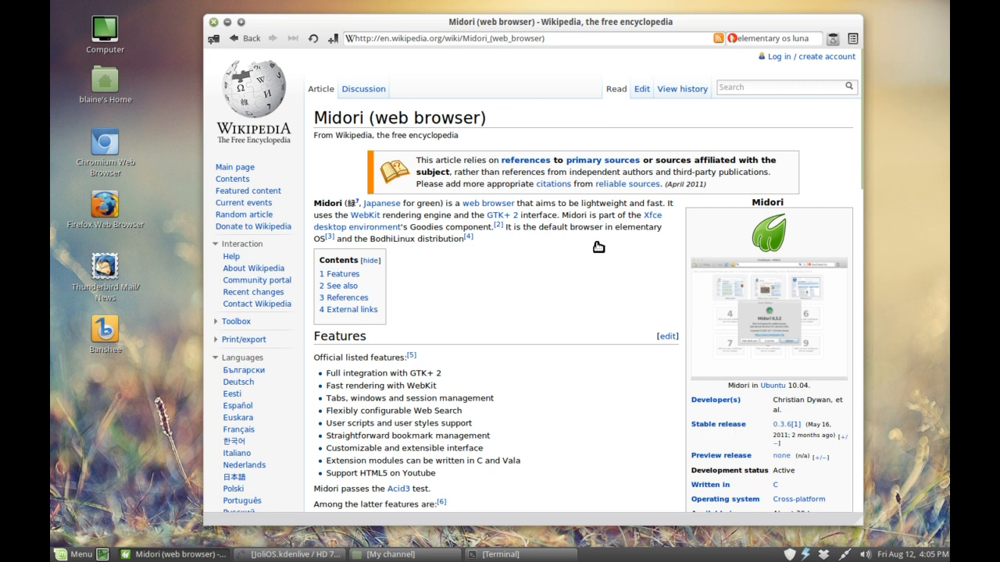
Scroll the Midori Wikipedia article through its Features, See also and references sections.
{"action": "scroll", "scroll_direction": "down", "scroll_amount": 3}
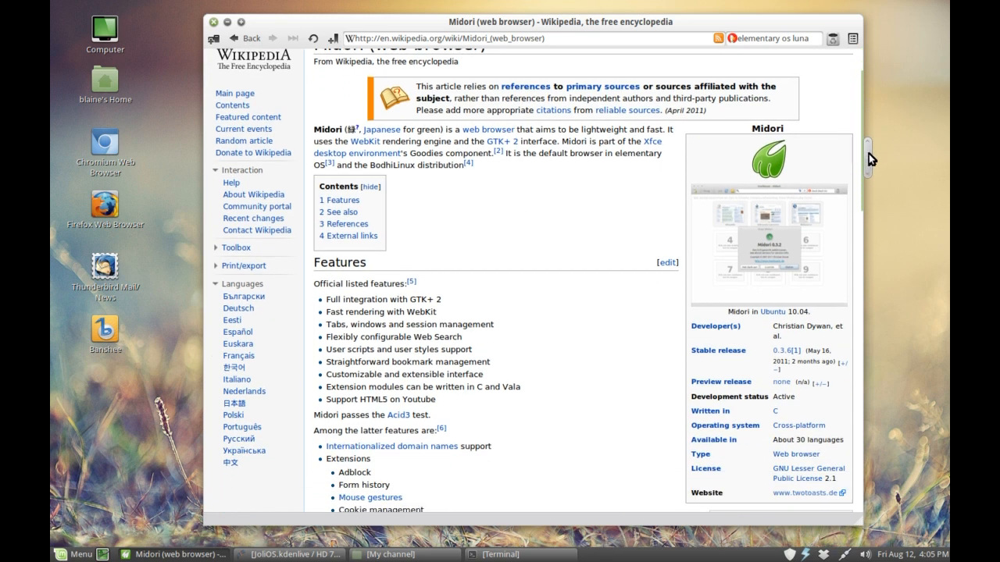
{"action": "scroll", "scroll_direction": "down", "scroll_amount": 3}
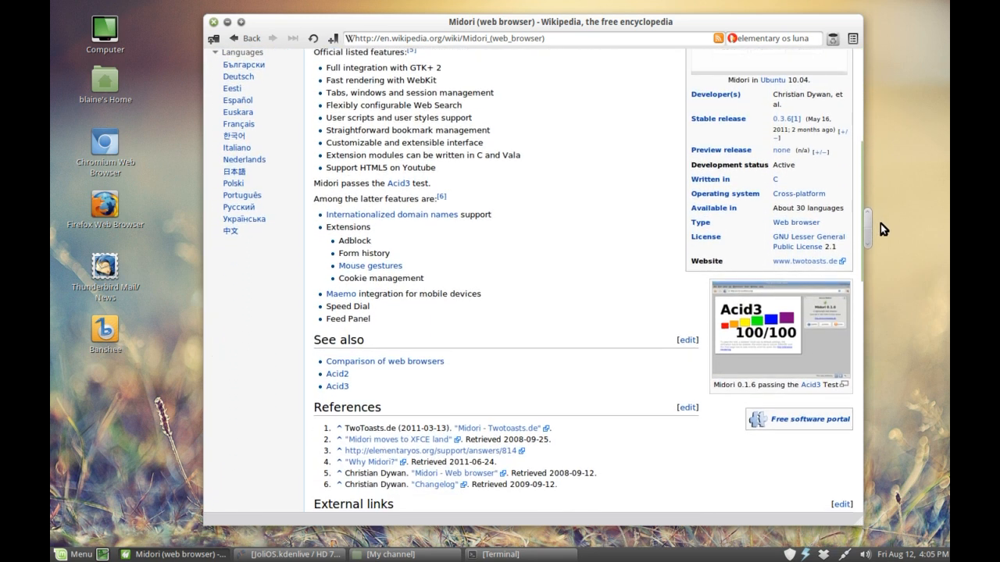
{"action": "scroll", "scroll_direction": "down", "scroll_amount": 3}
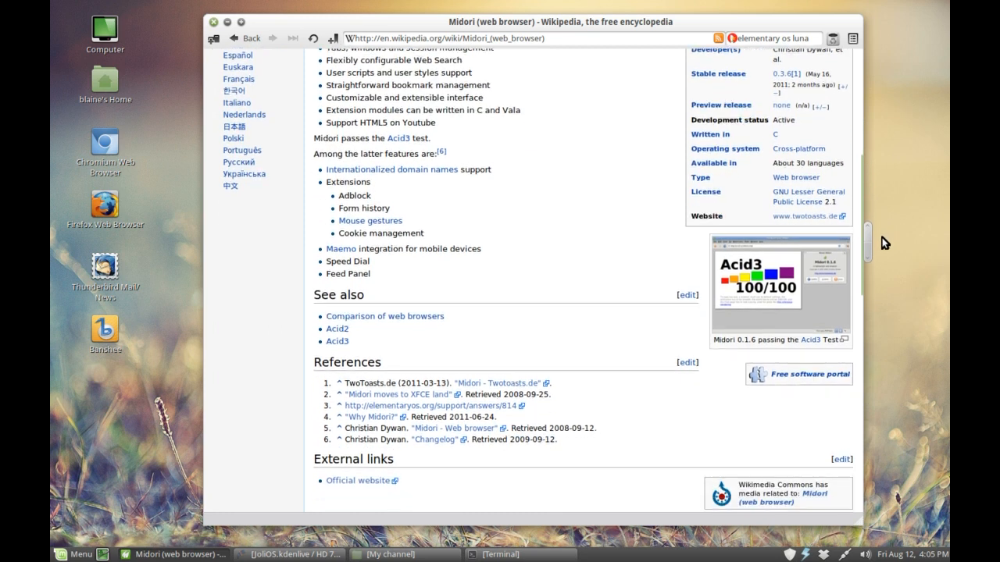
{"action": "scroll", "scroll_direction": "up", "scroll_amount": 3}
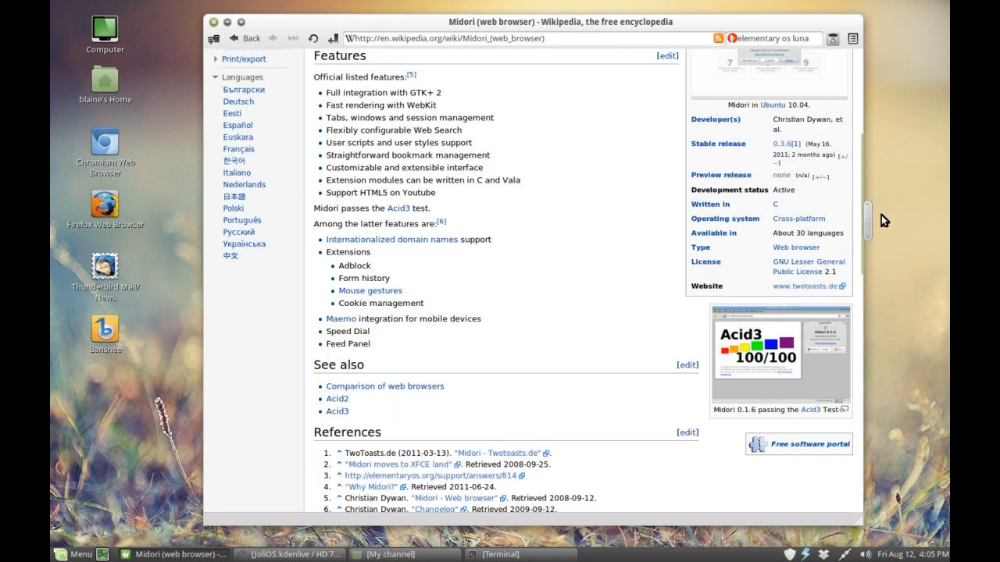